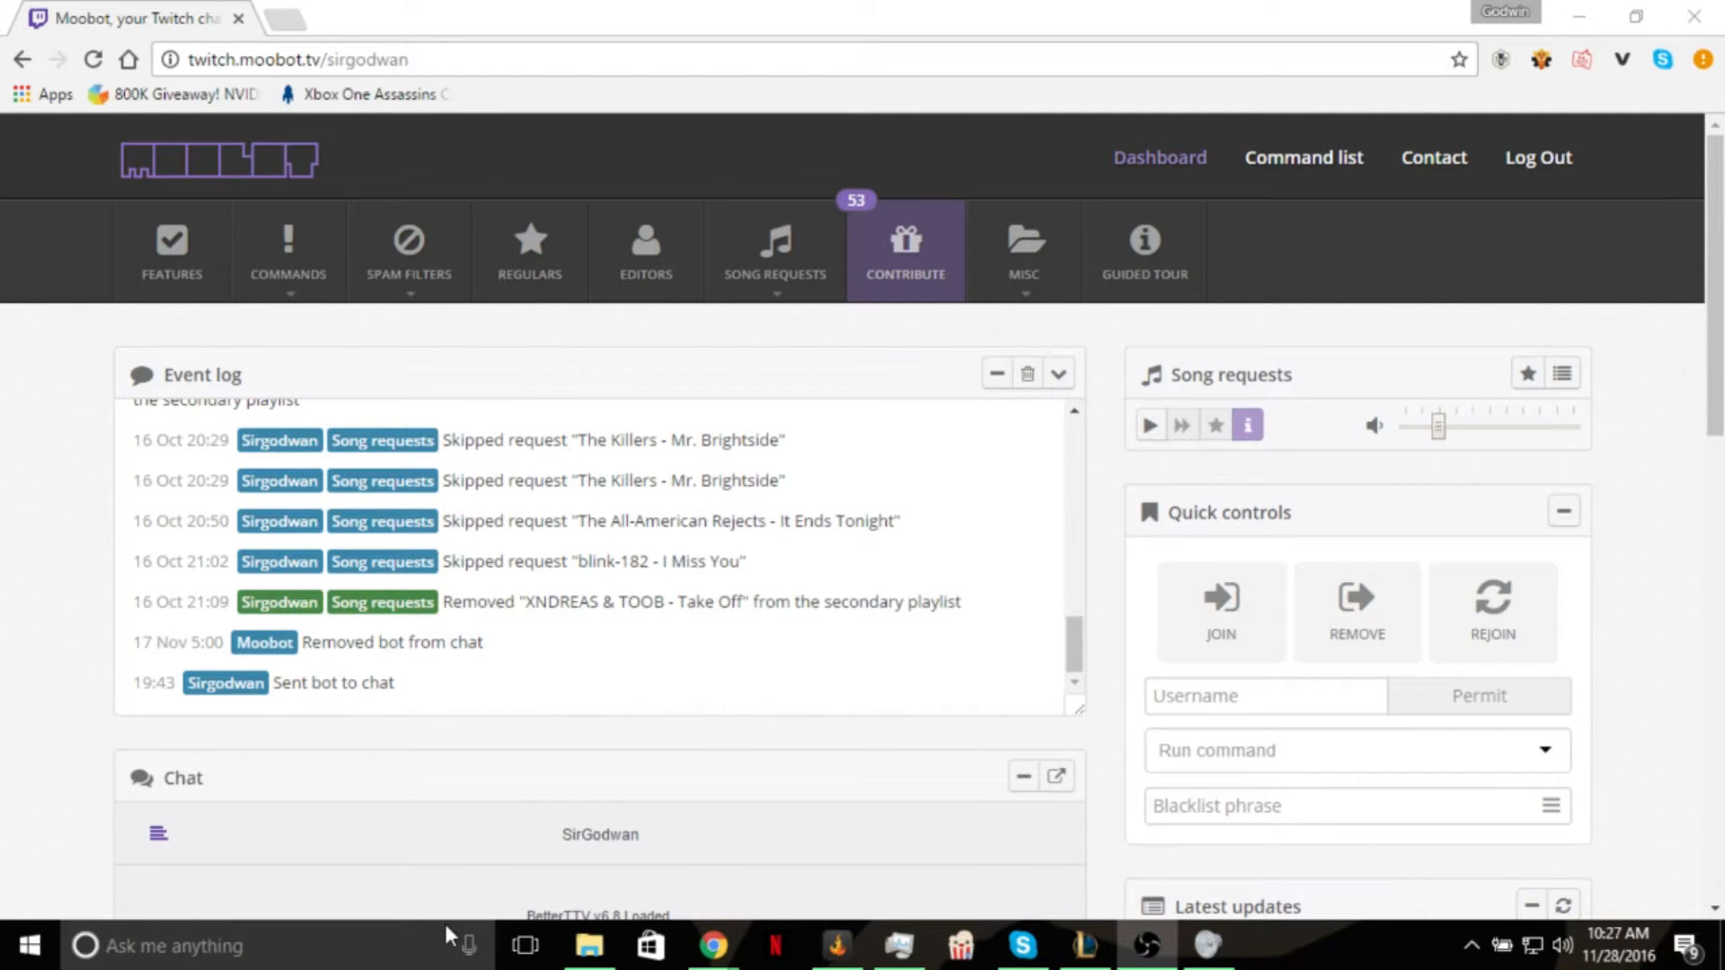
mouse_move(873, 847)
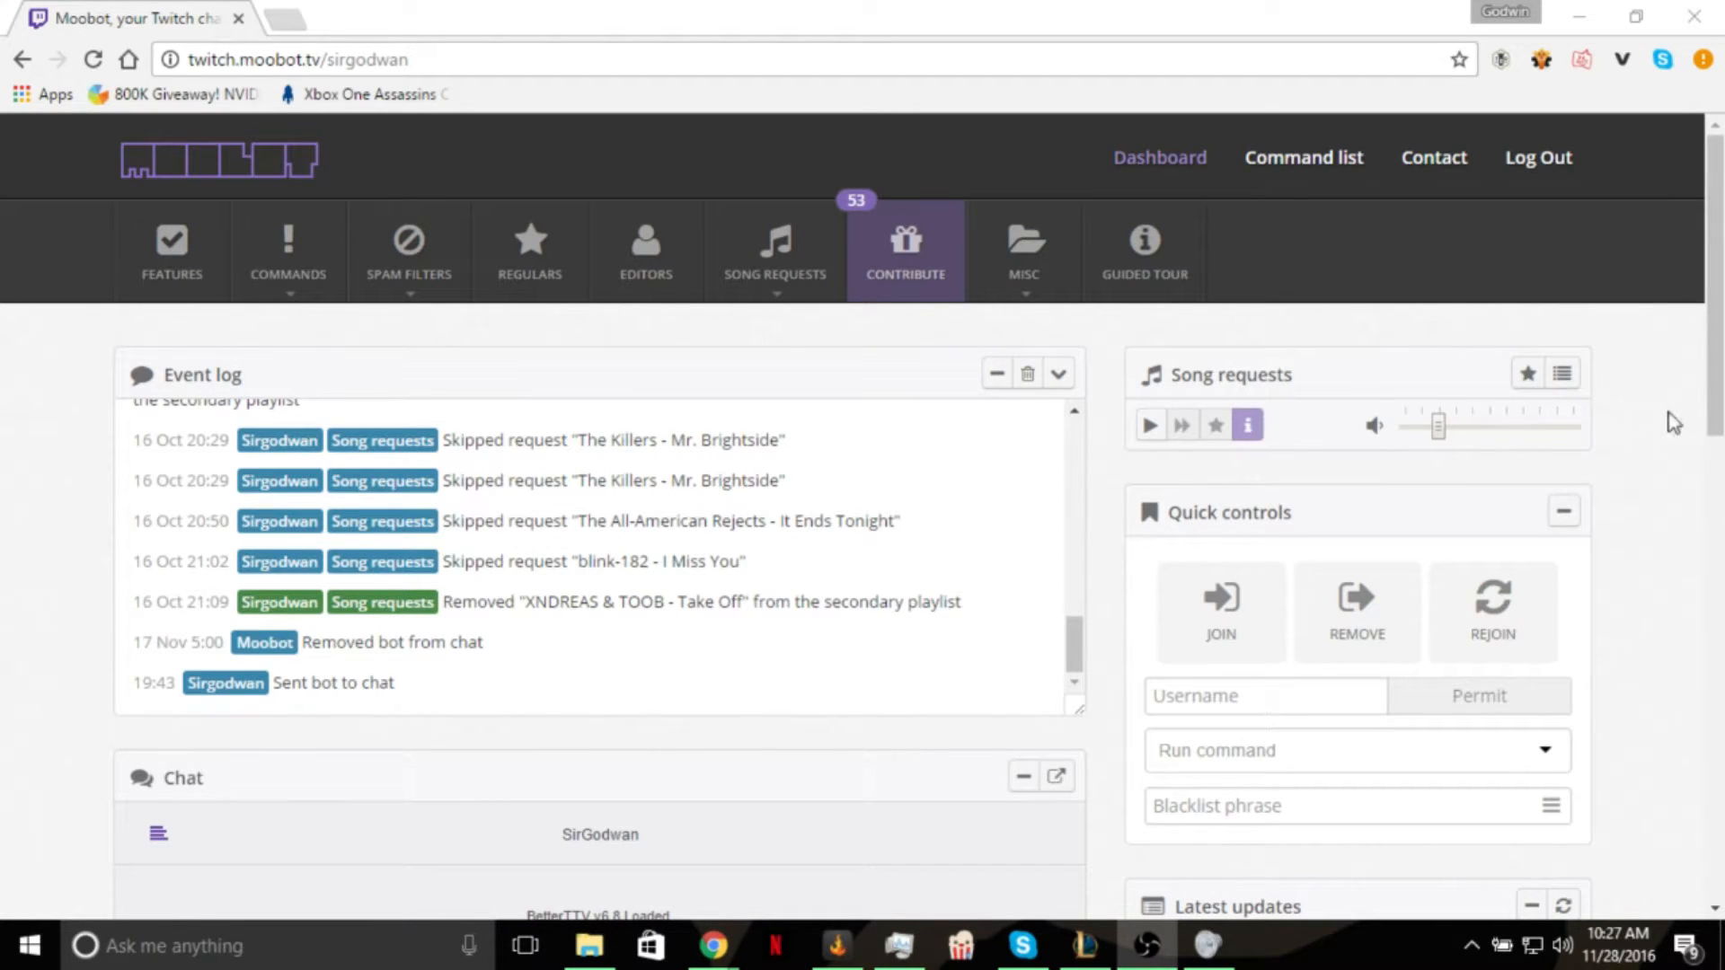
mouse_move(1611, 495)
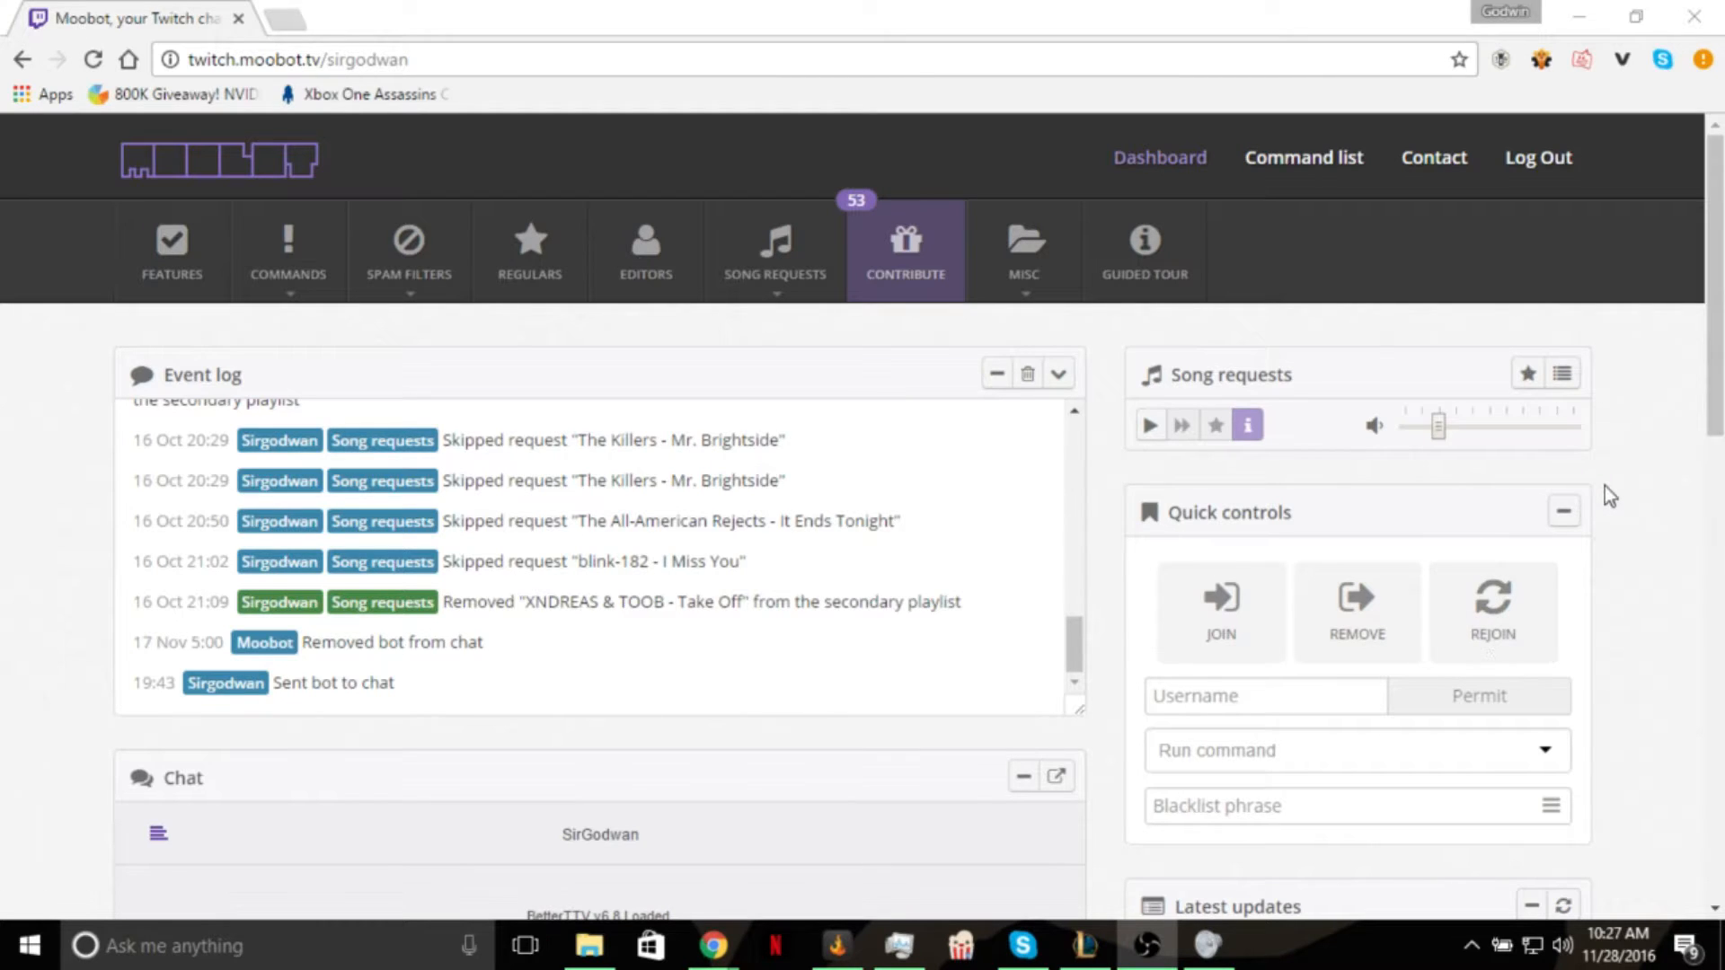
mouse_move(1602, 402)
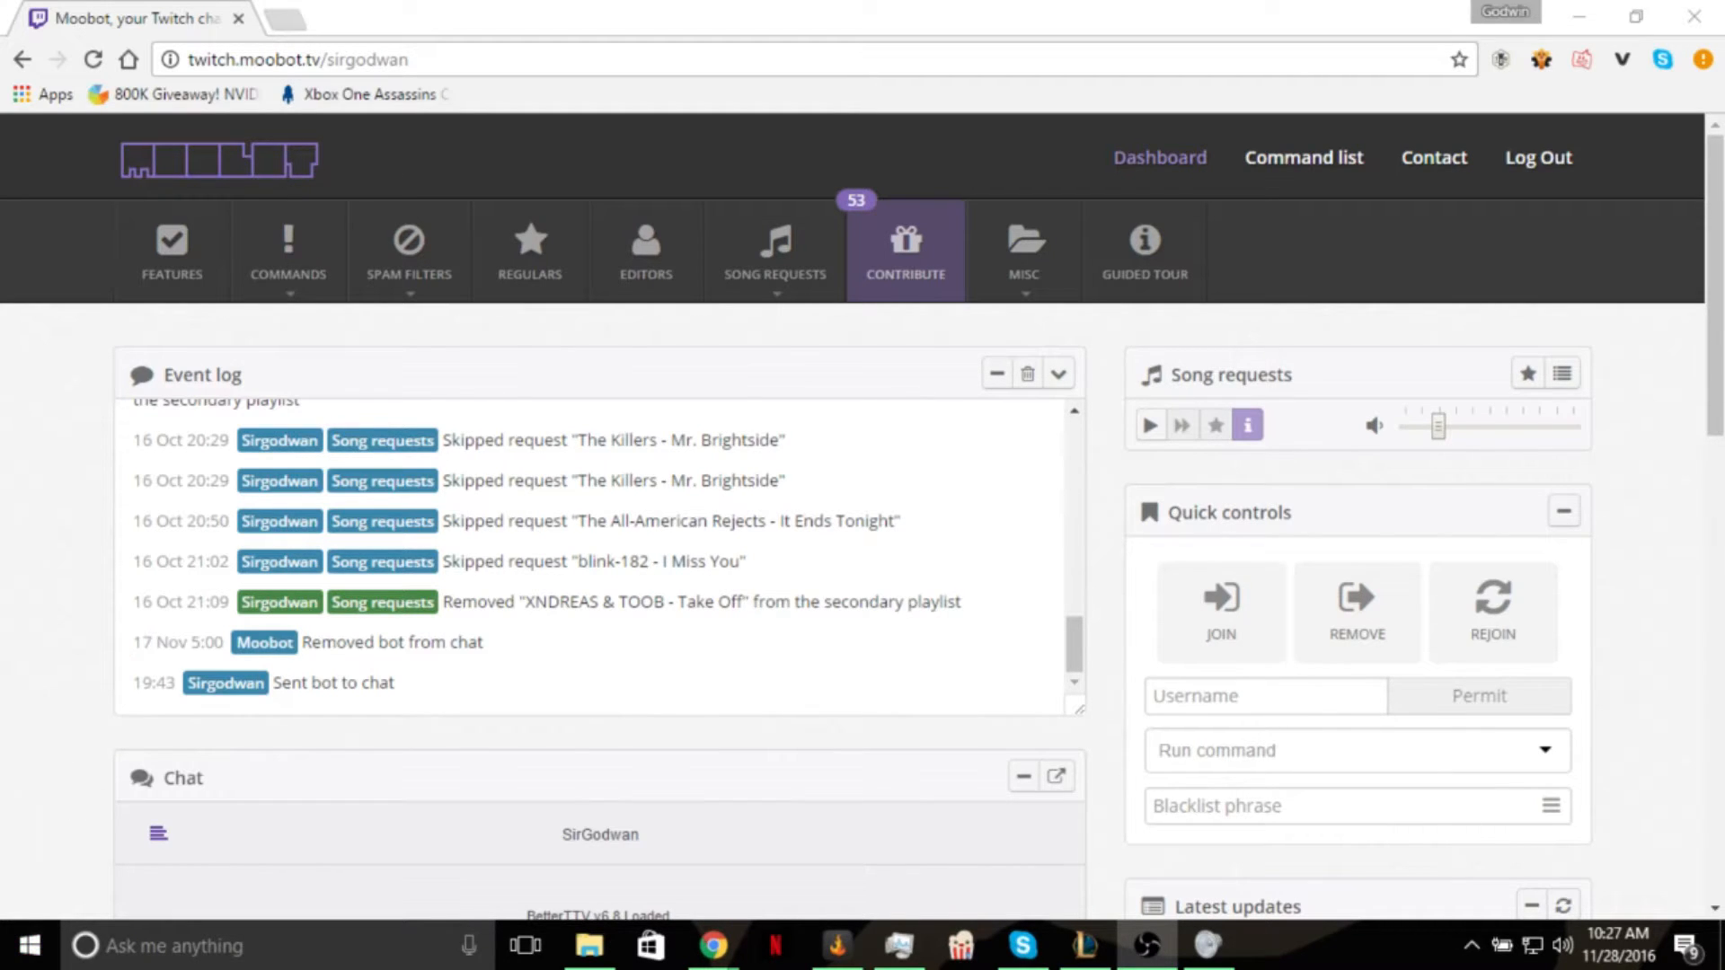
mouse_move(1357, 611)
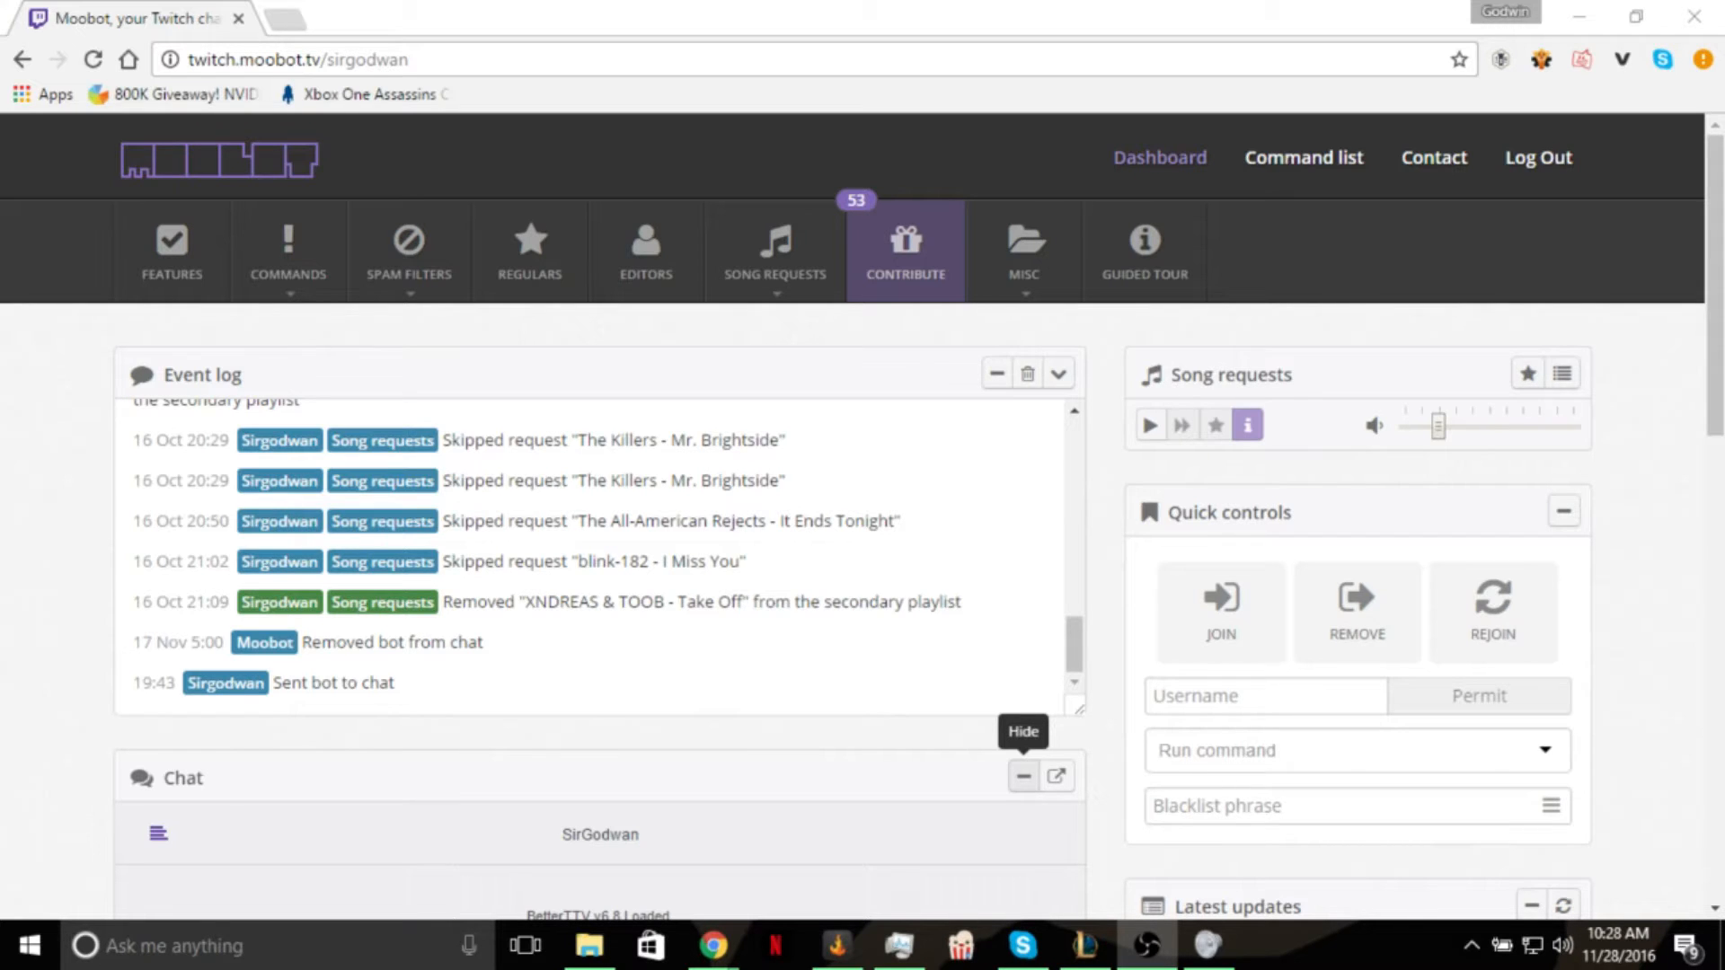
Make Moobot join the channel chat.
scroll("down", 3)
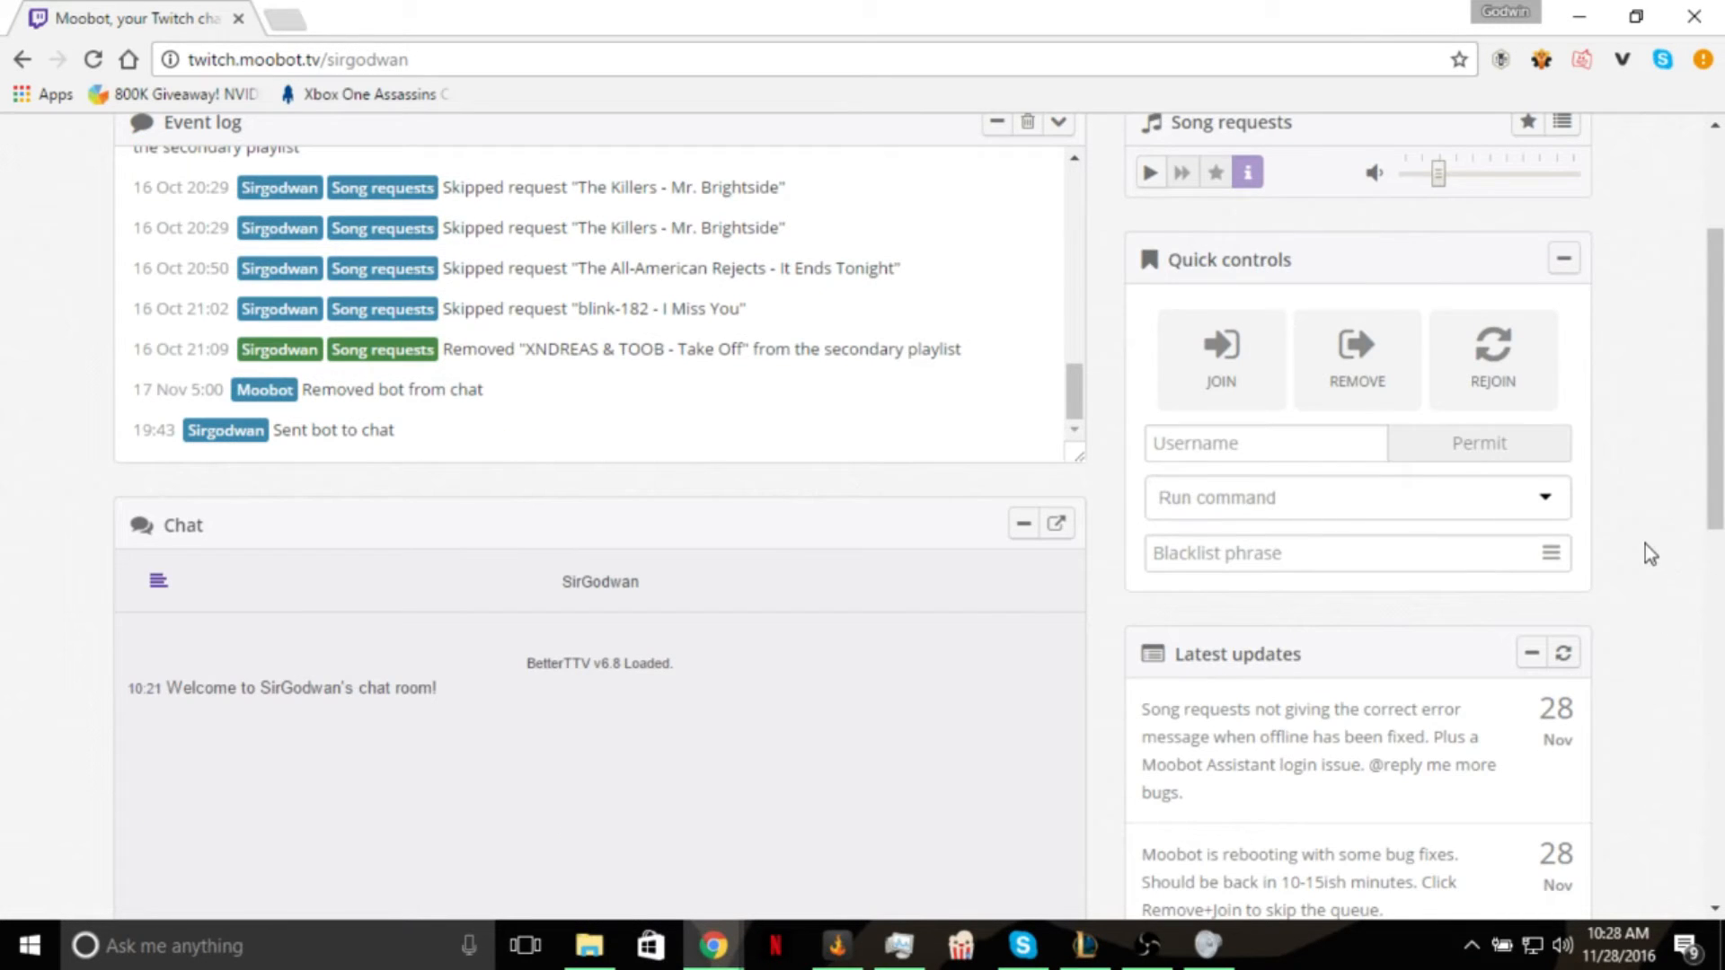
scroll("up", 3)
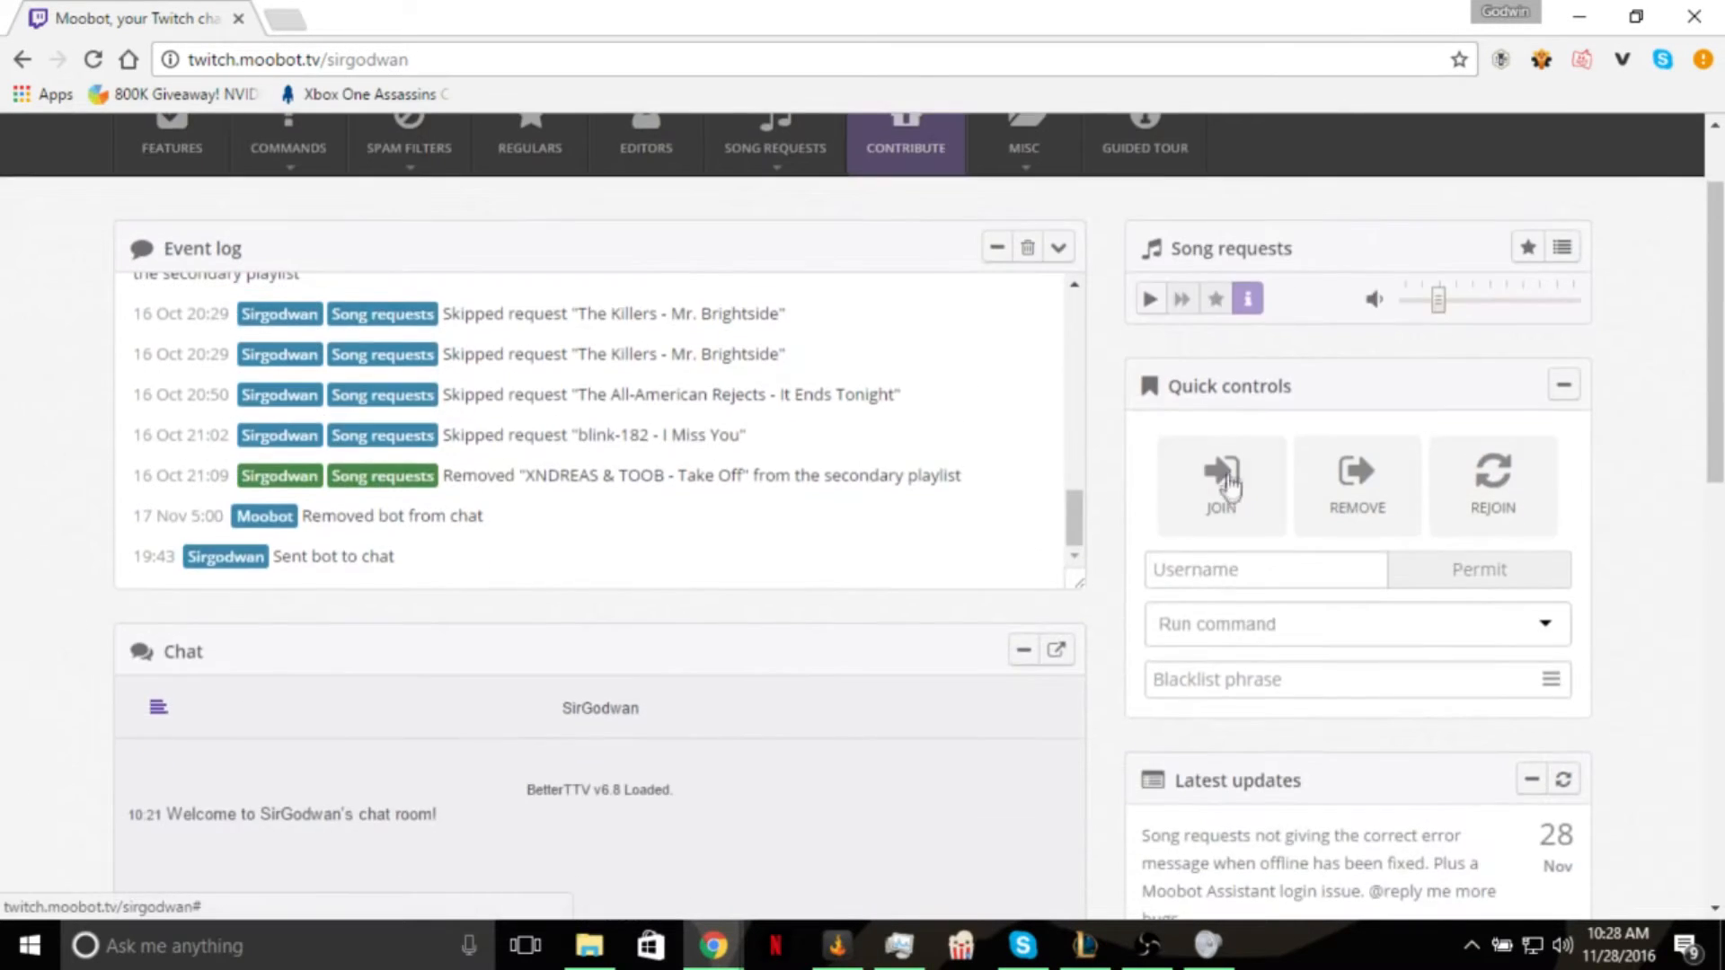
left_click(1221, 485)
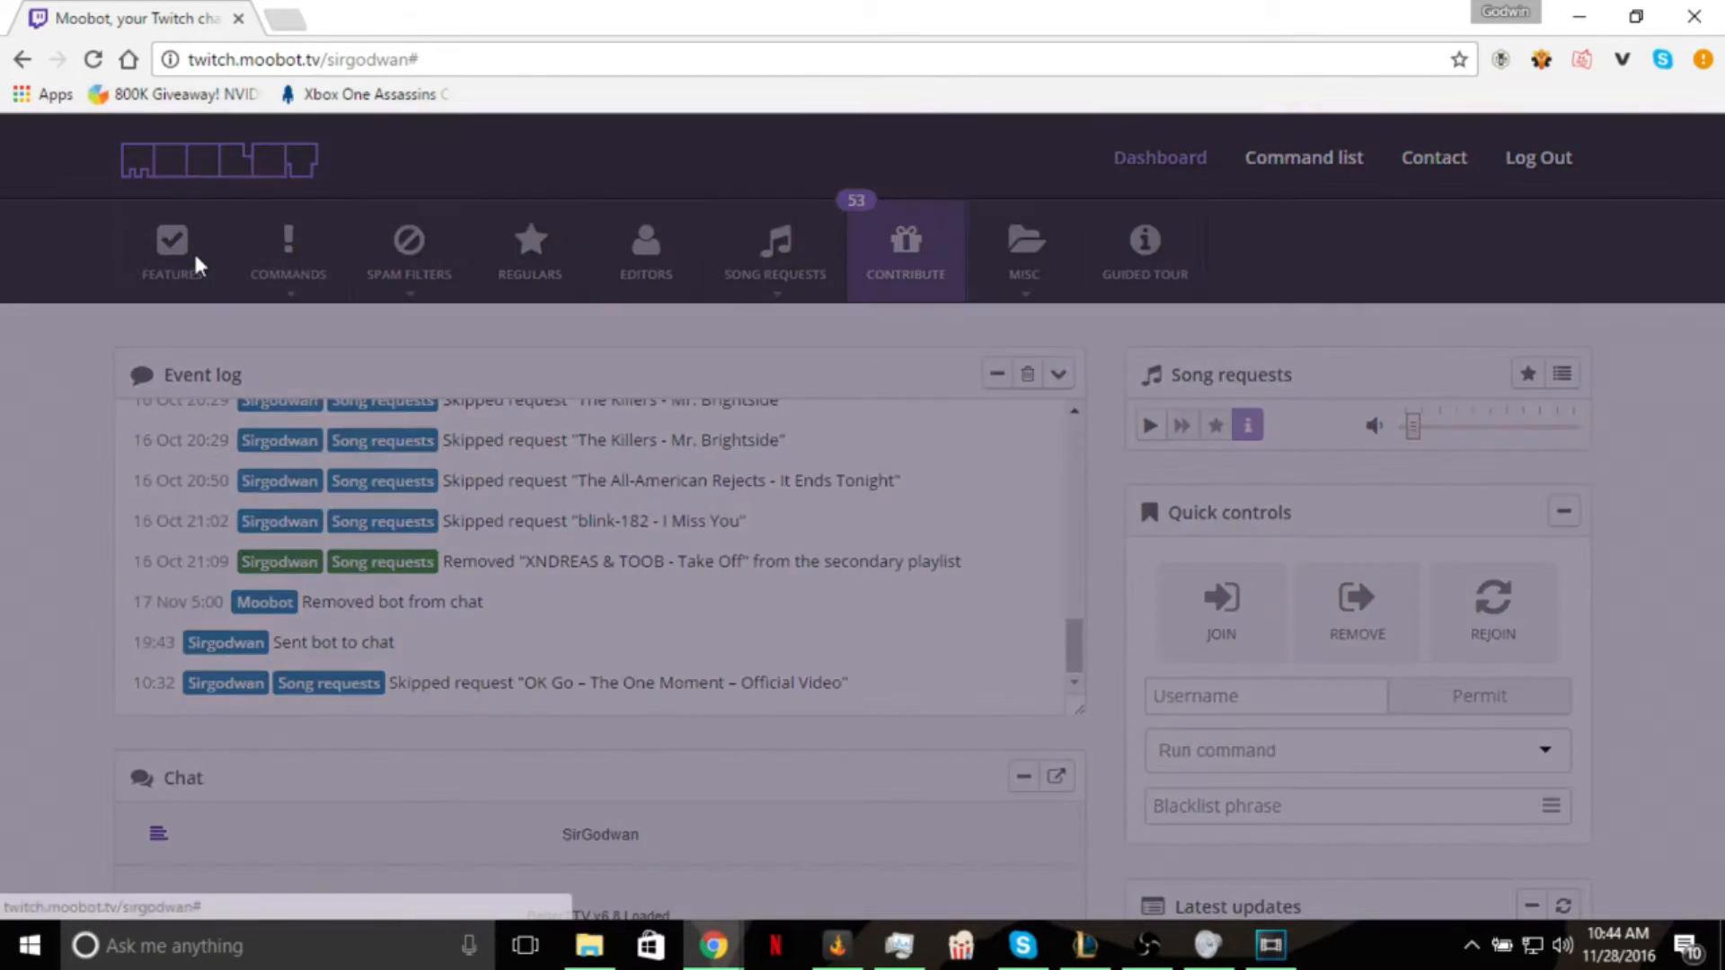
Send !songrequests in chat to get Moobot's song request instructions.
left_click(171, 249)
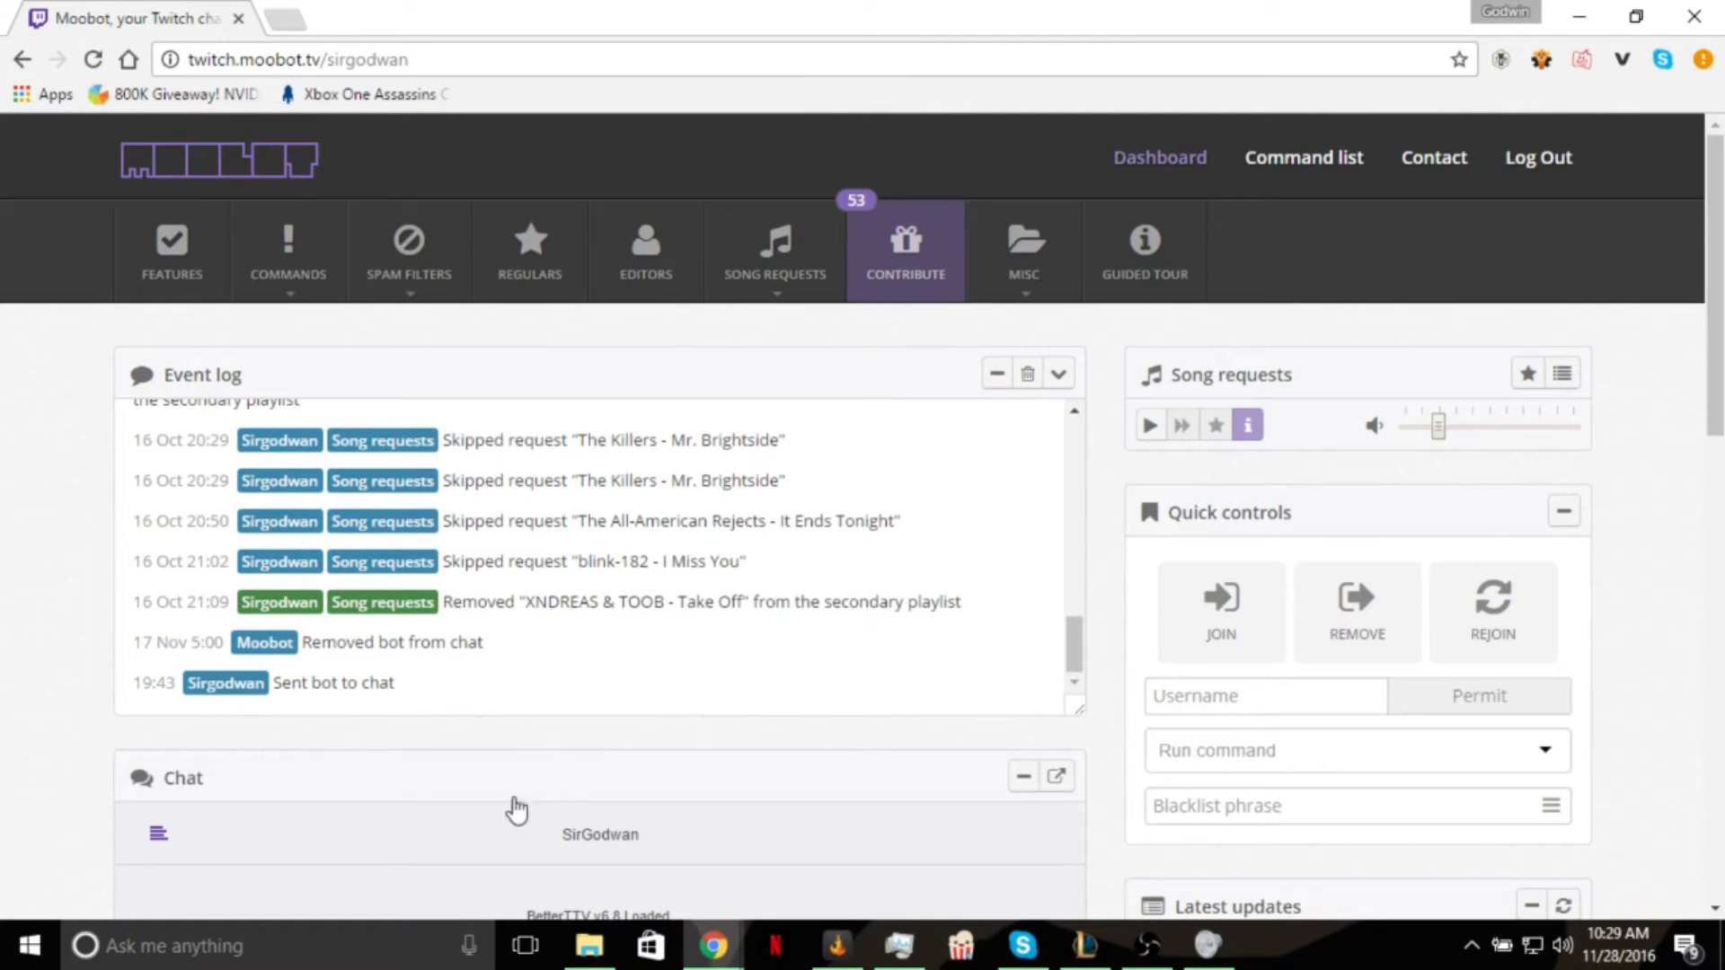
scroll("down", 3)
type("!songreque")
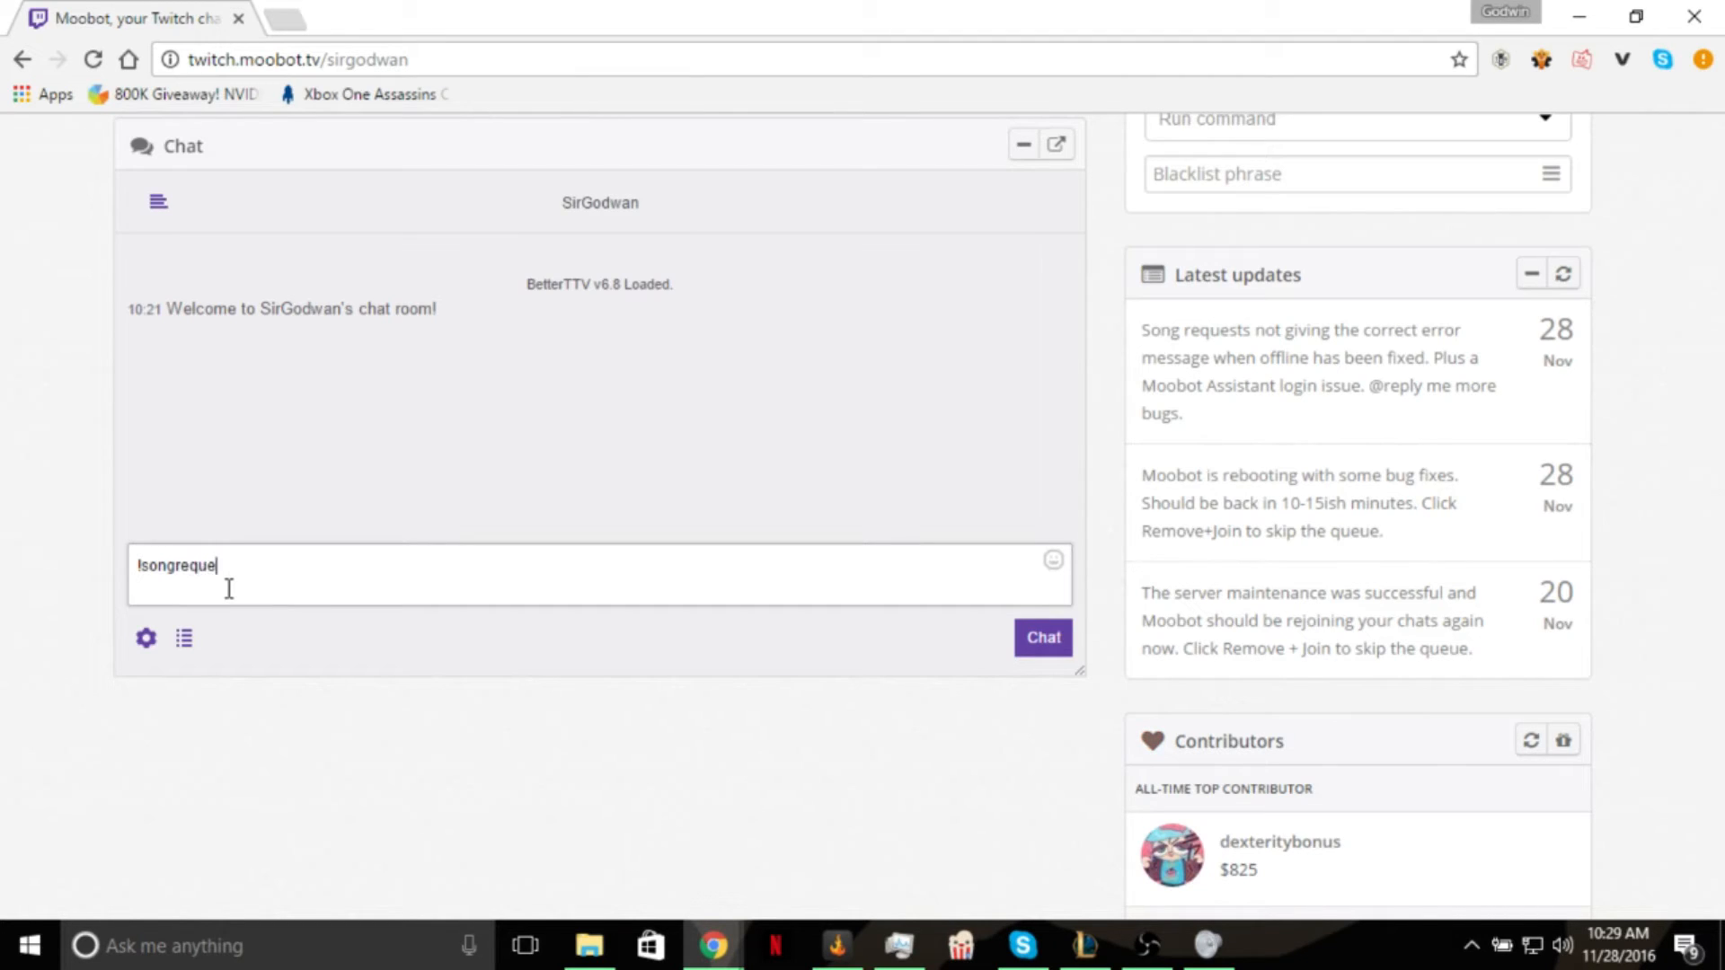
key("Enter")
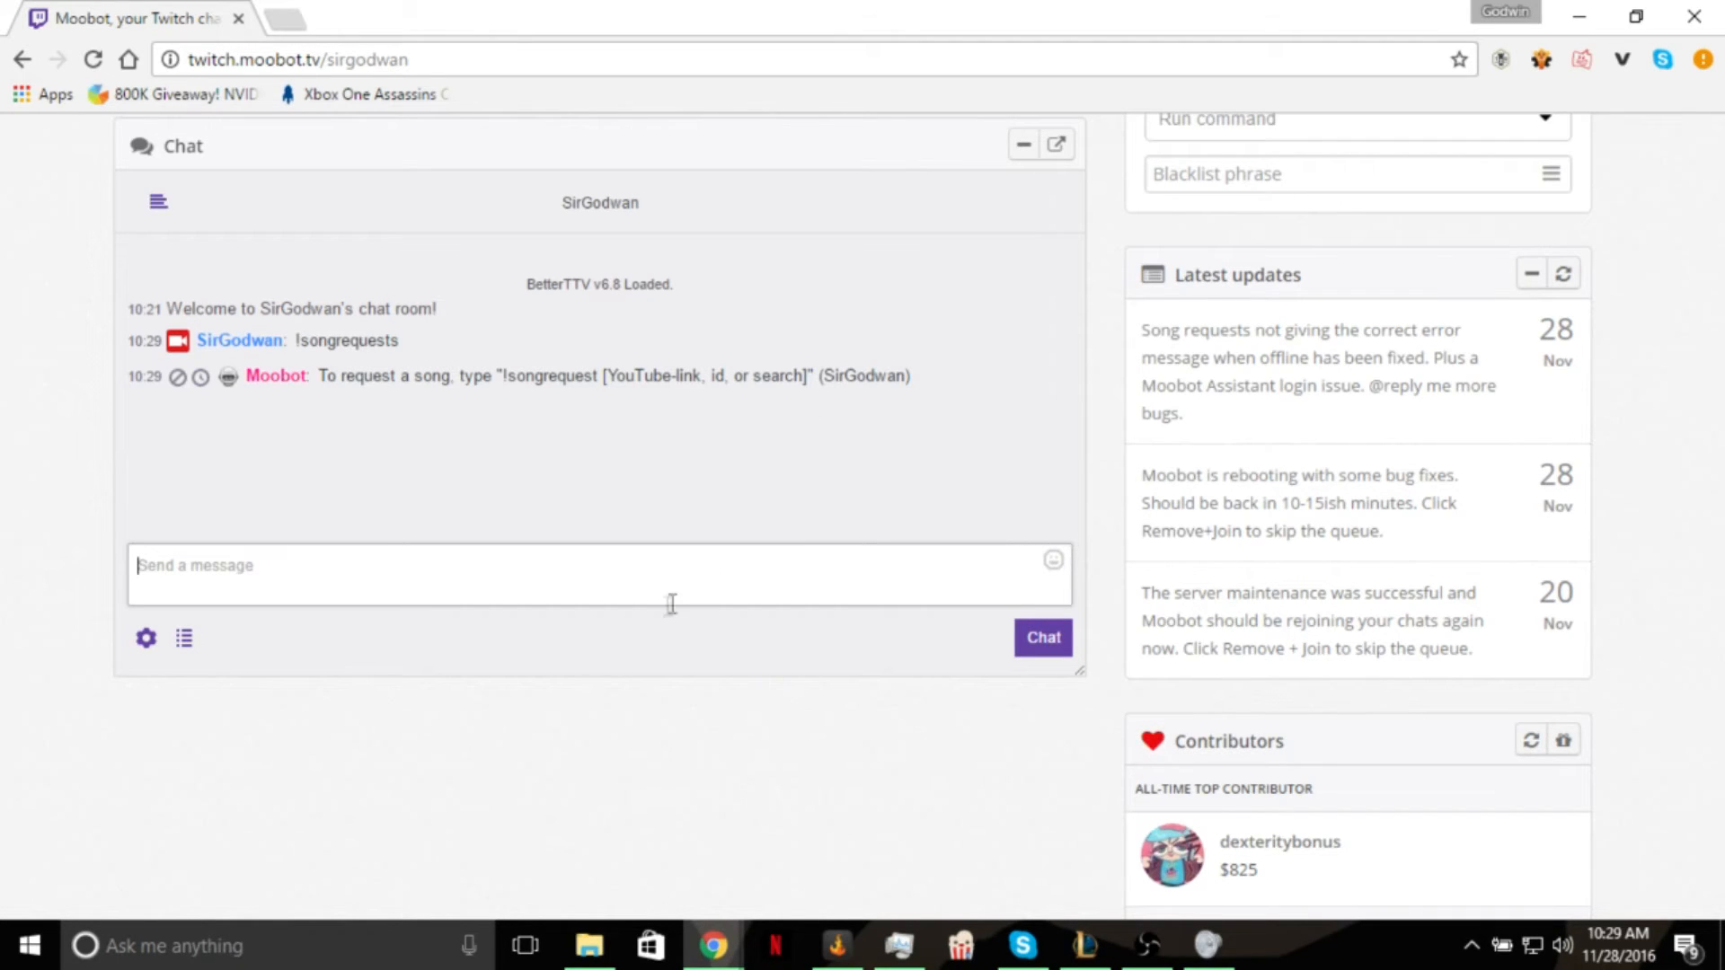
mouse_move(680, 602)
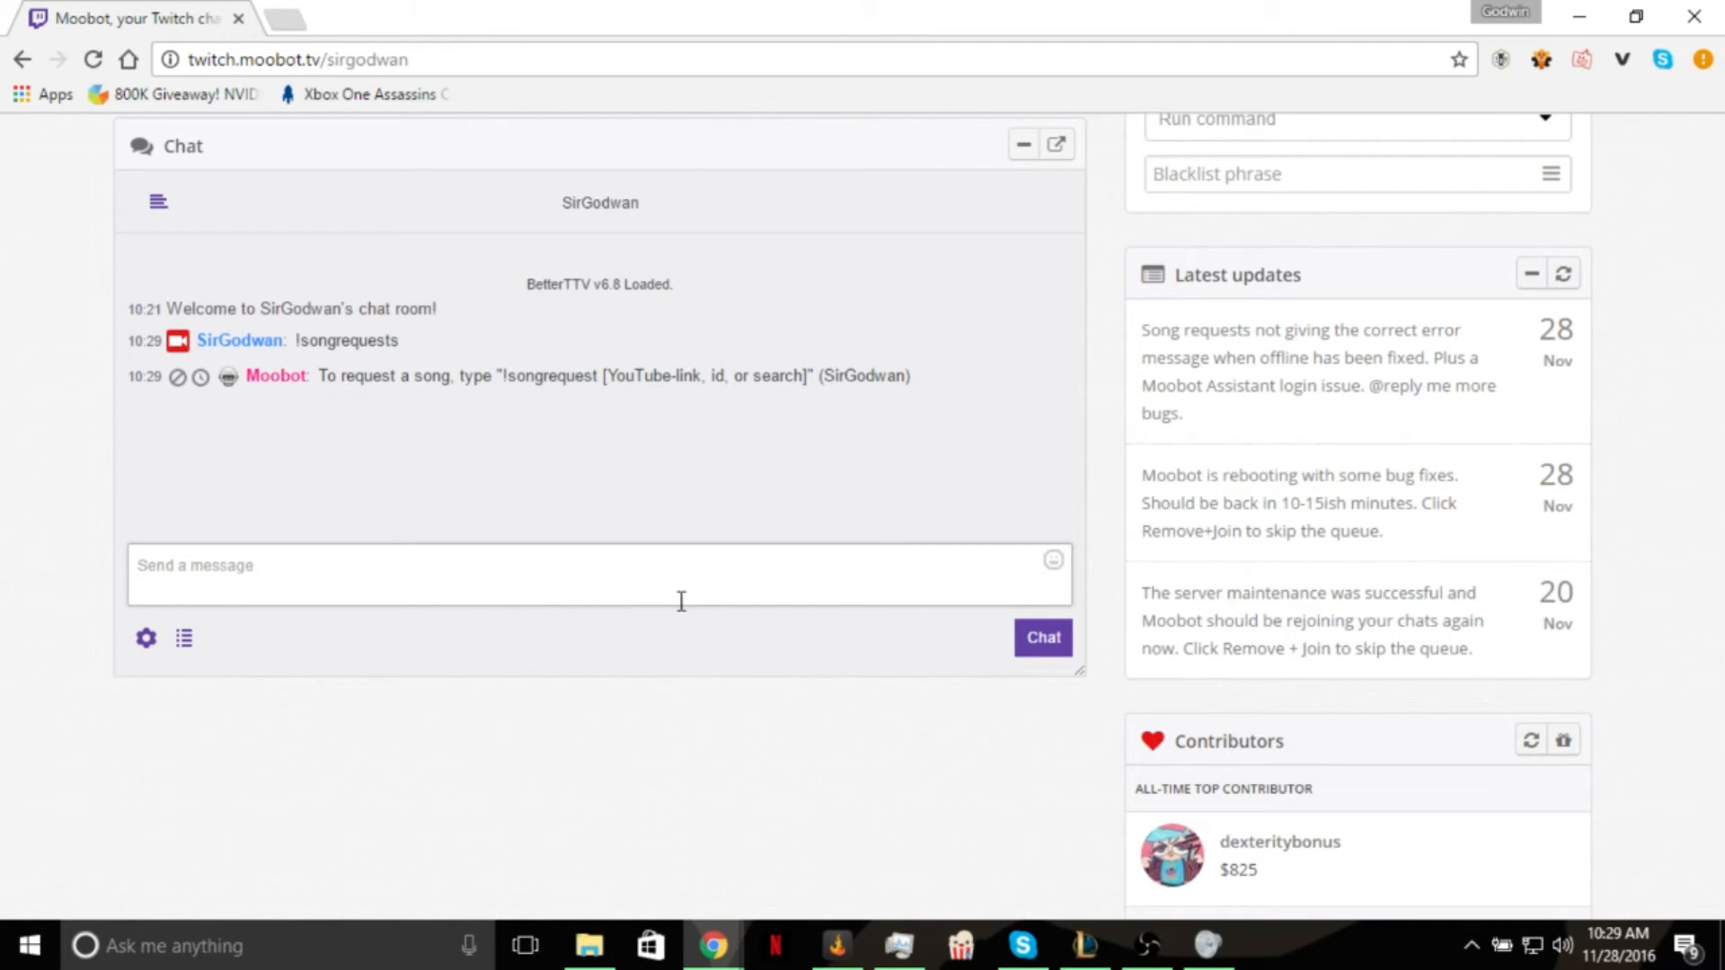
type("!songreq")
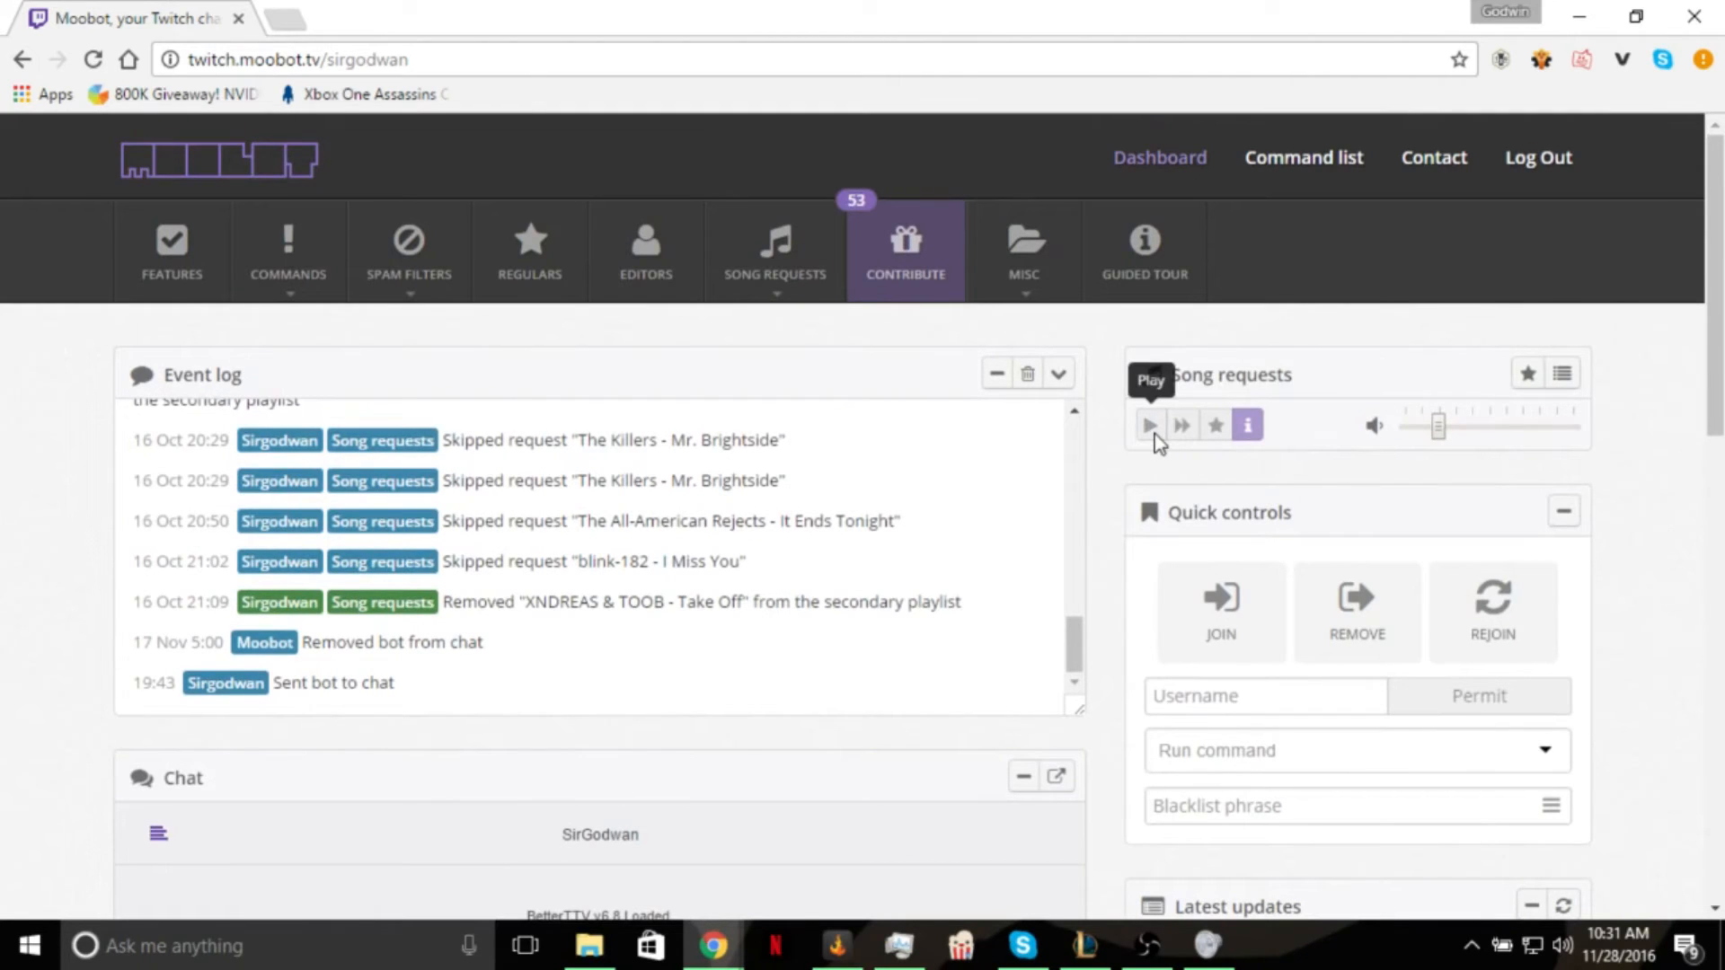
Start song request playback from the dashboard and turn the player volume all the way down.
left_click(1148, 425)
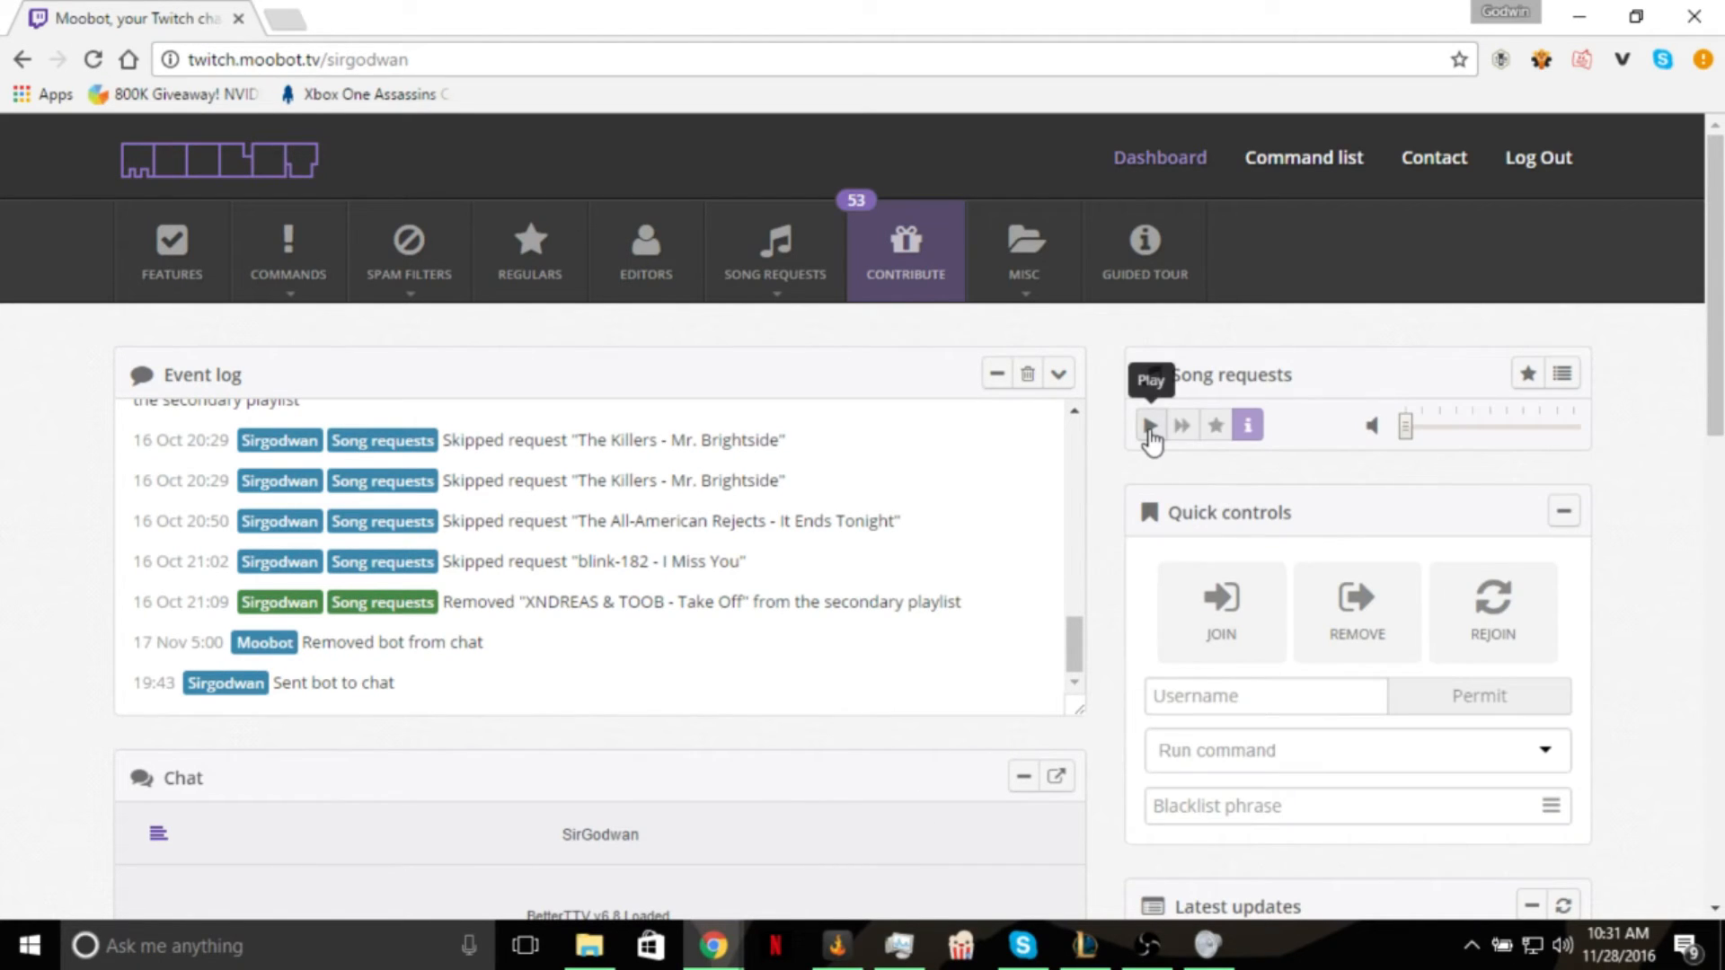
left_click(773, 248)
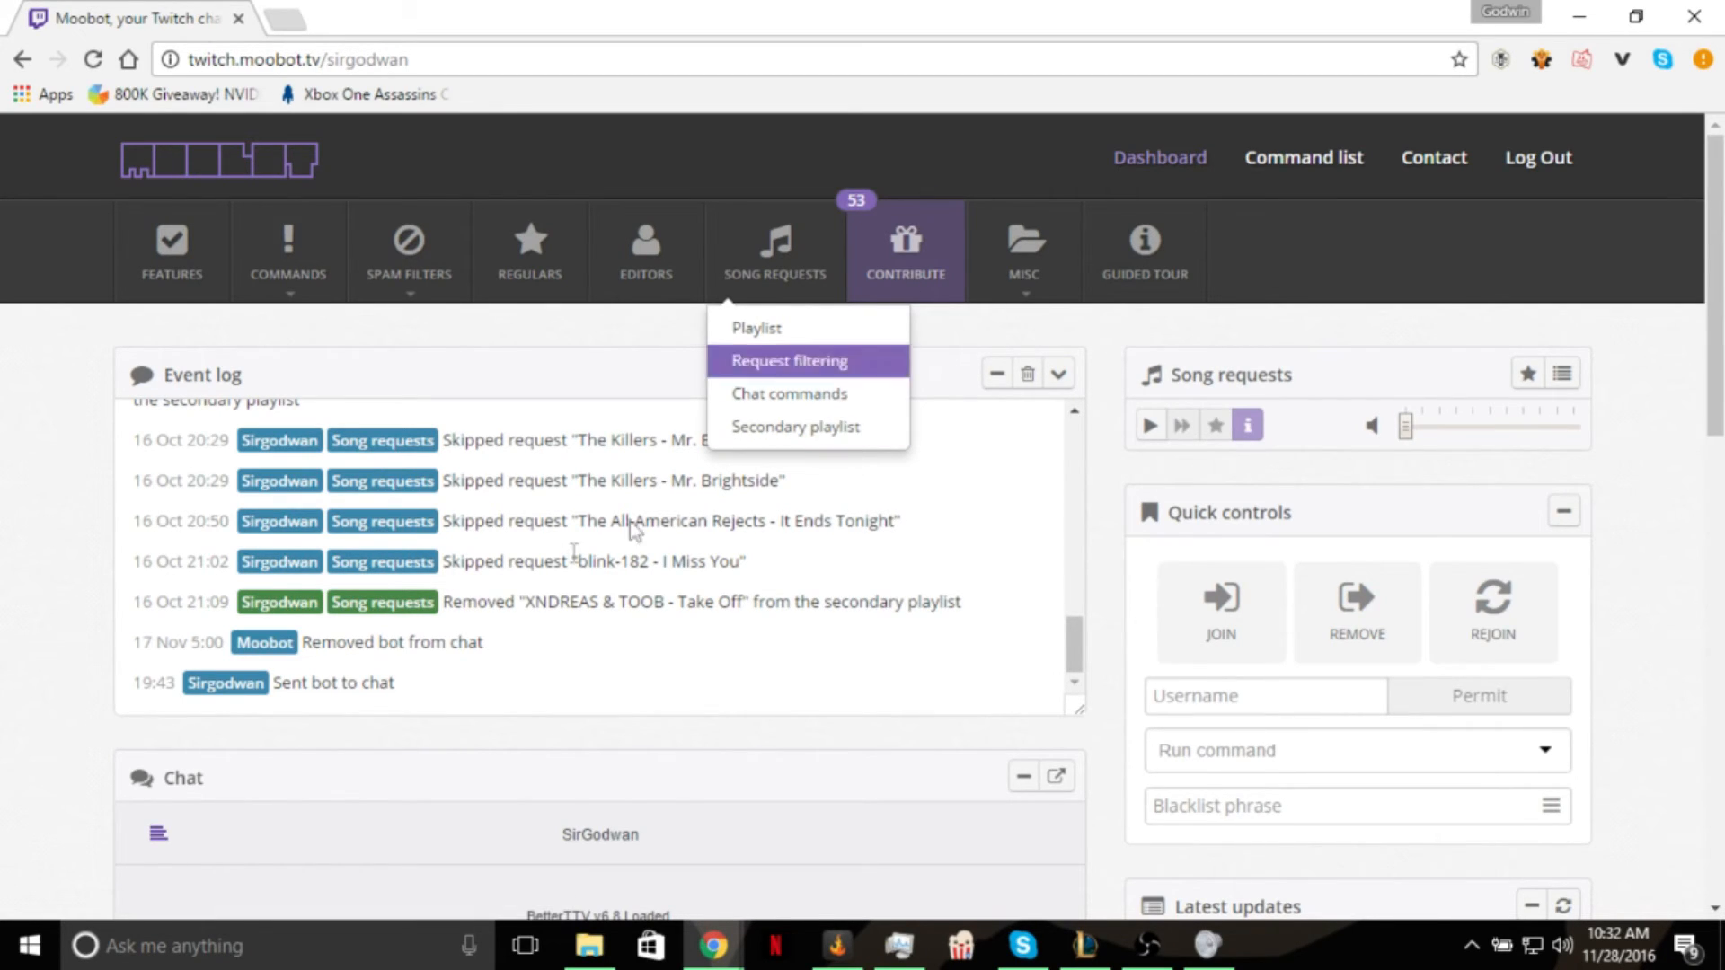
mouse_move(794, 427)
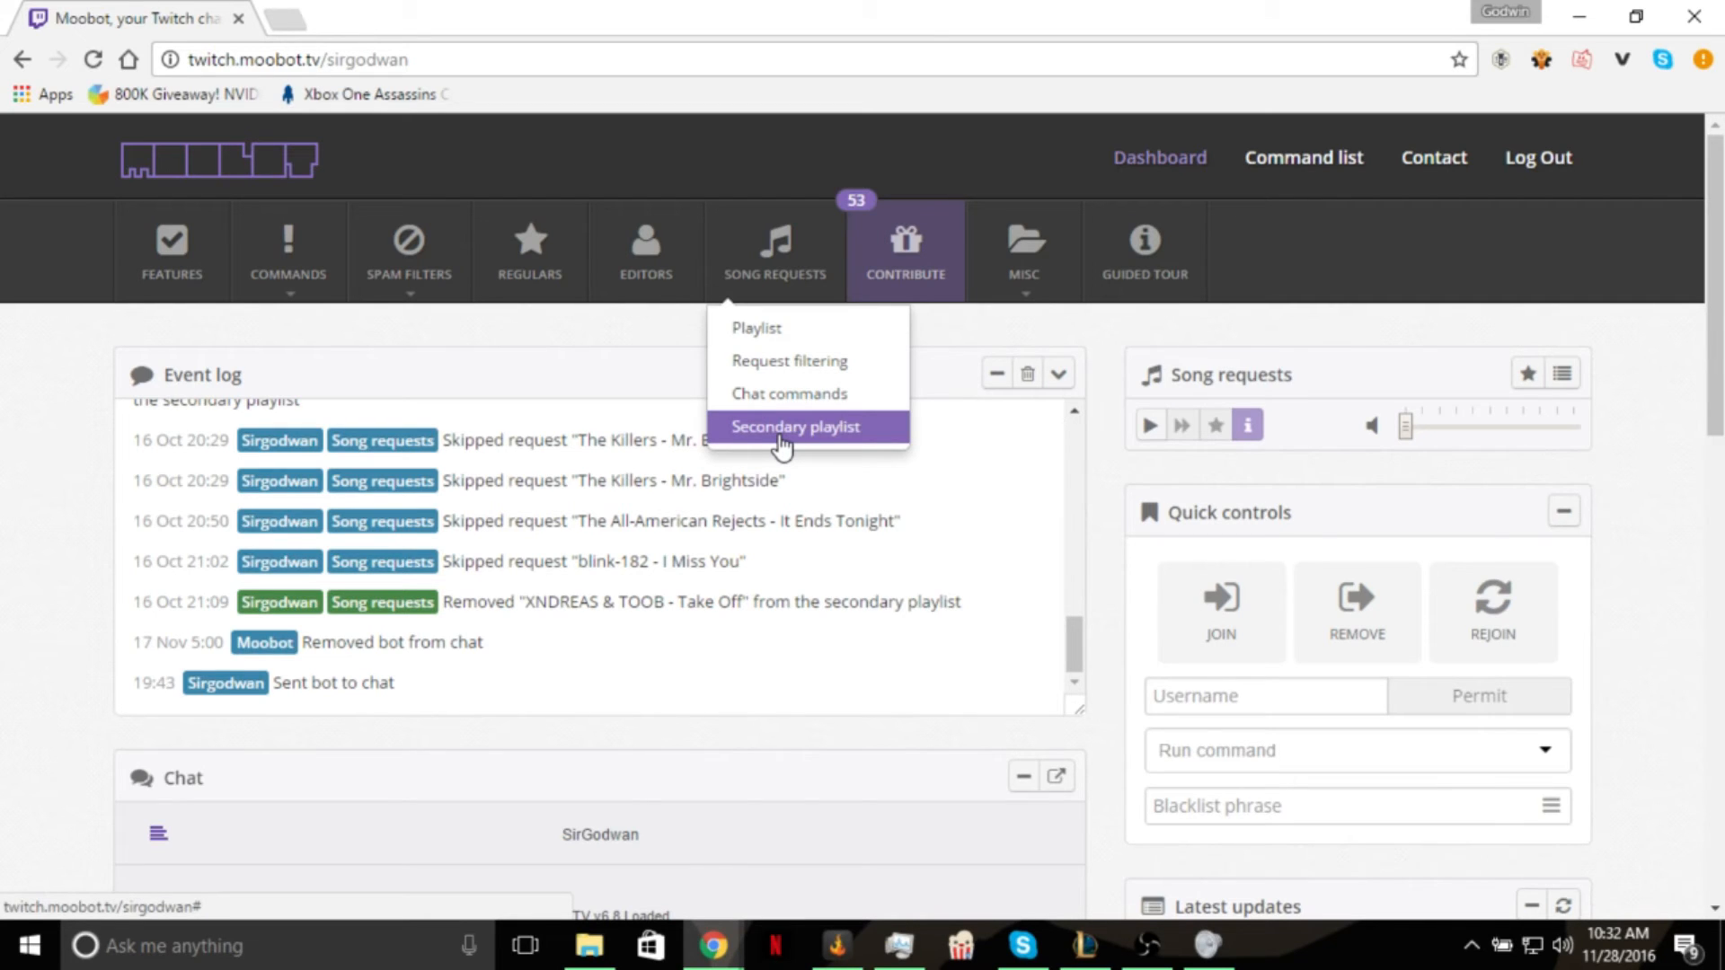
Browse the secondary playlist's songs, then close it to reveal the playing song request player.
left_click(795, 427)
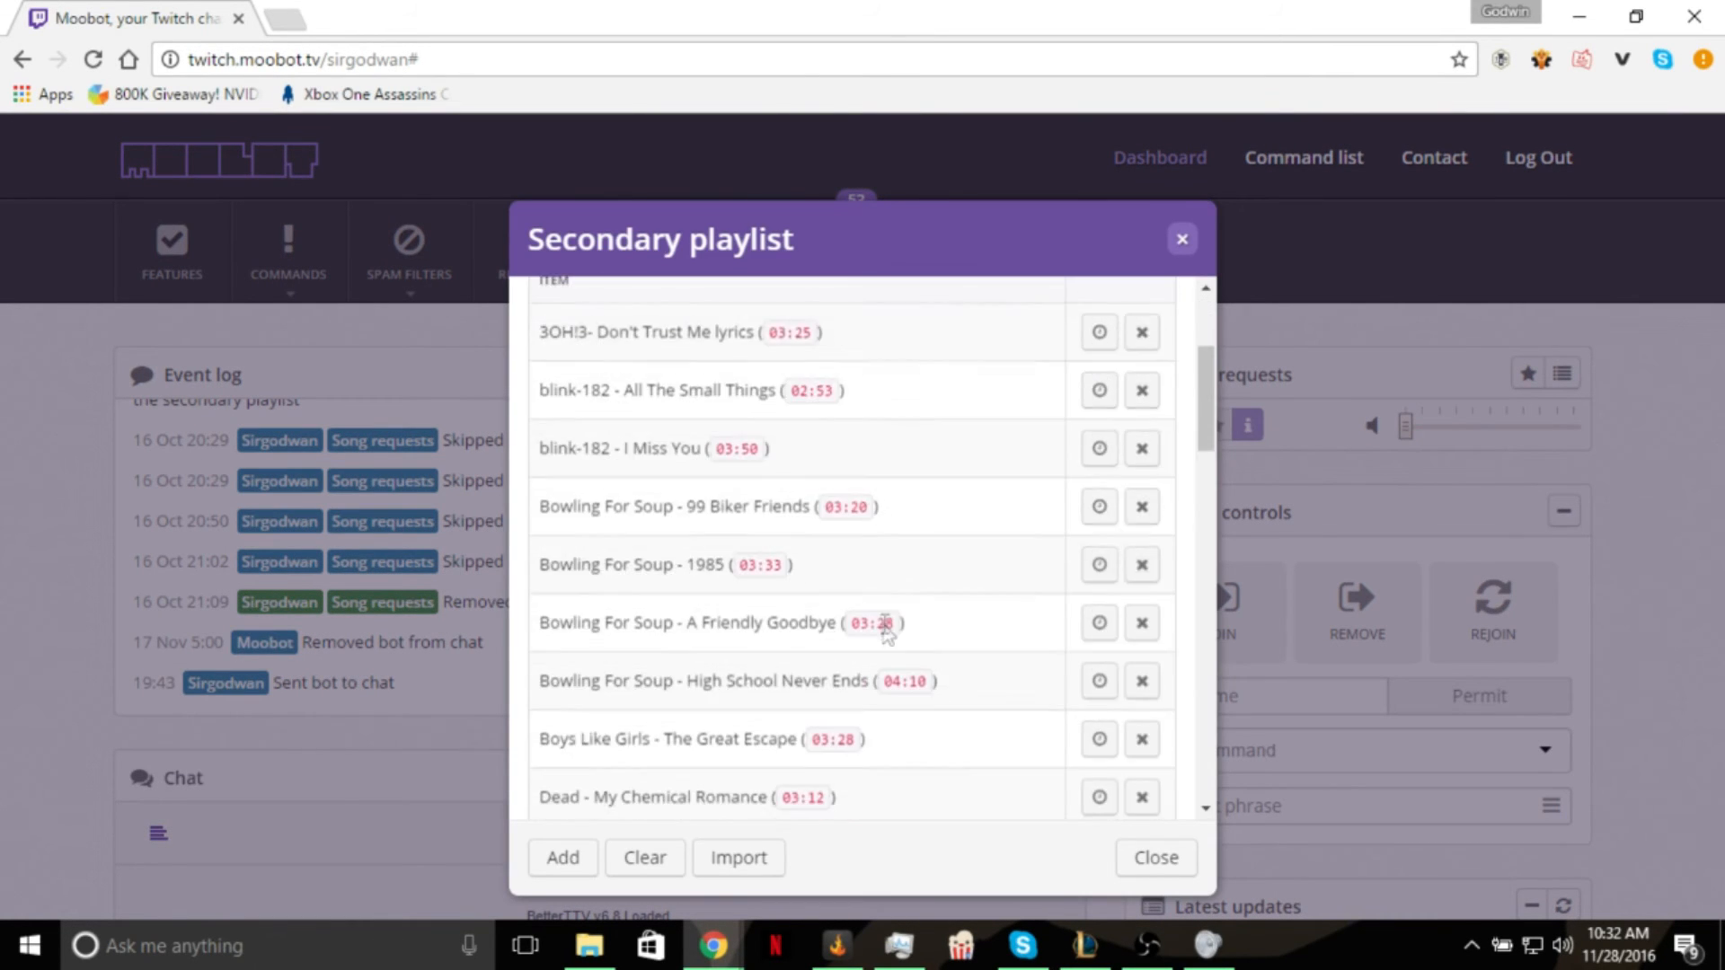
scroll("down", 3)
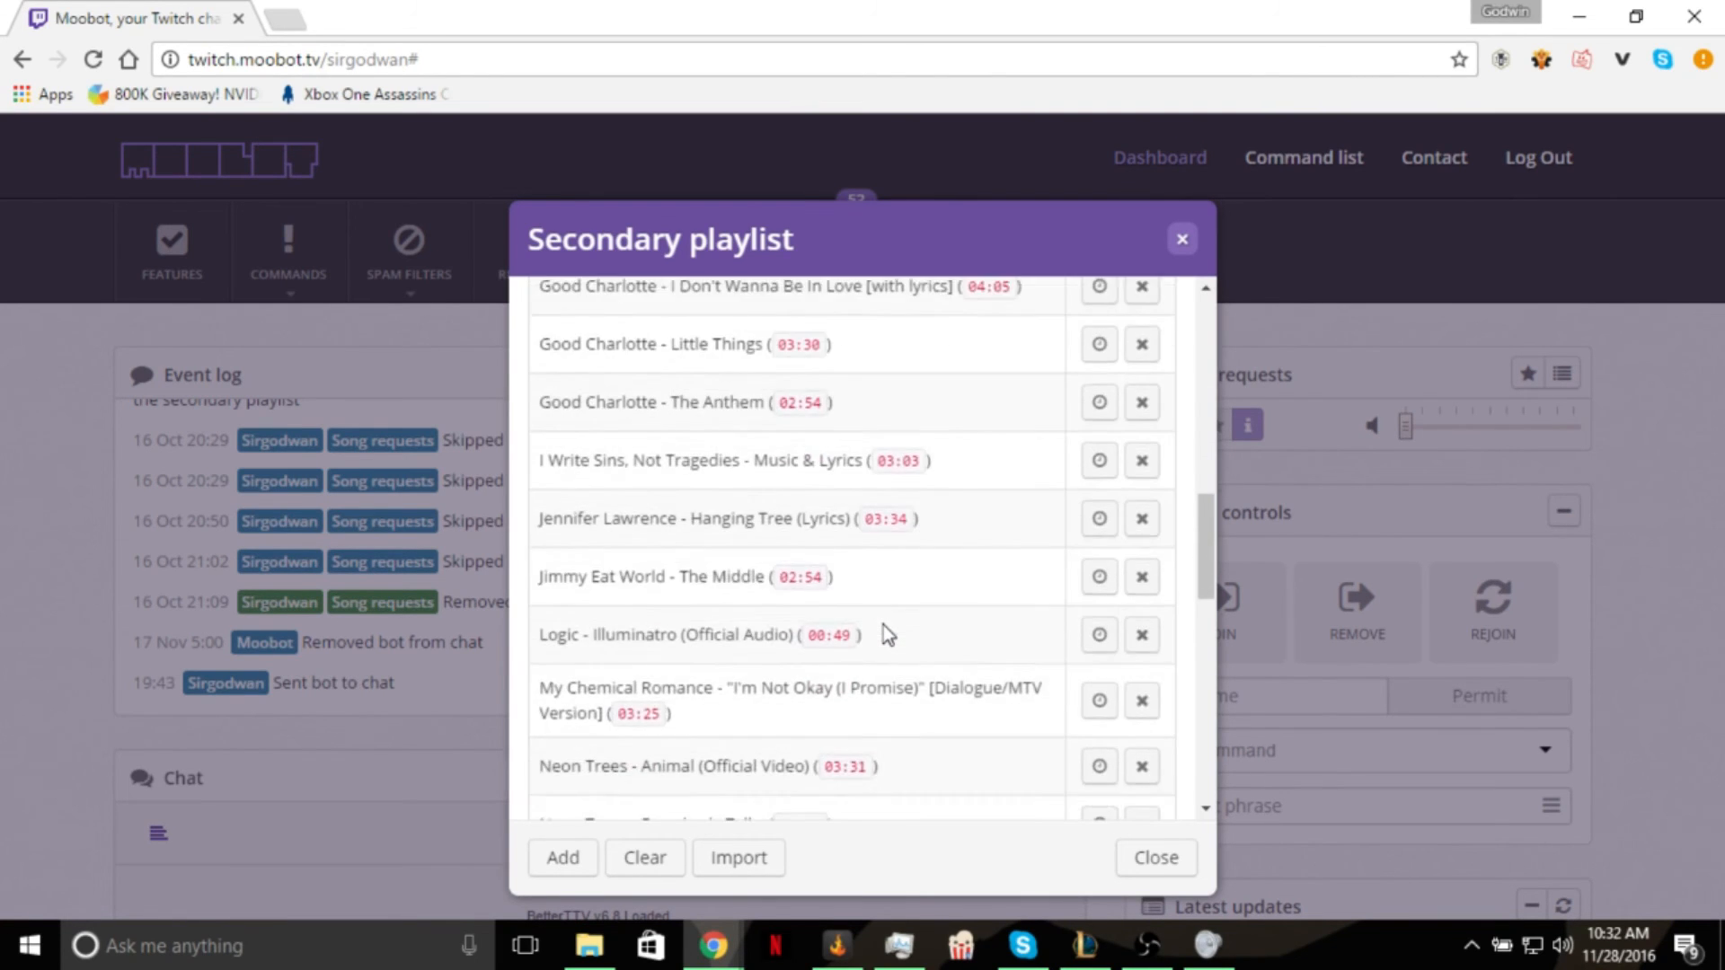
scroll("down", 3)
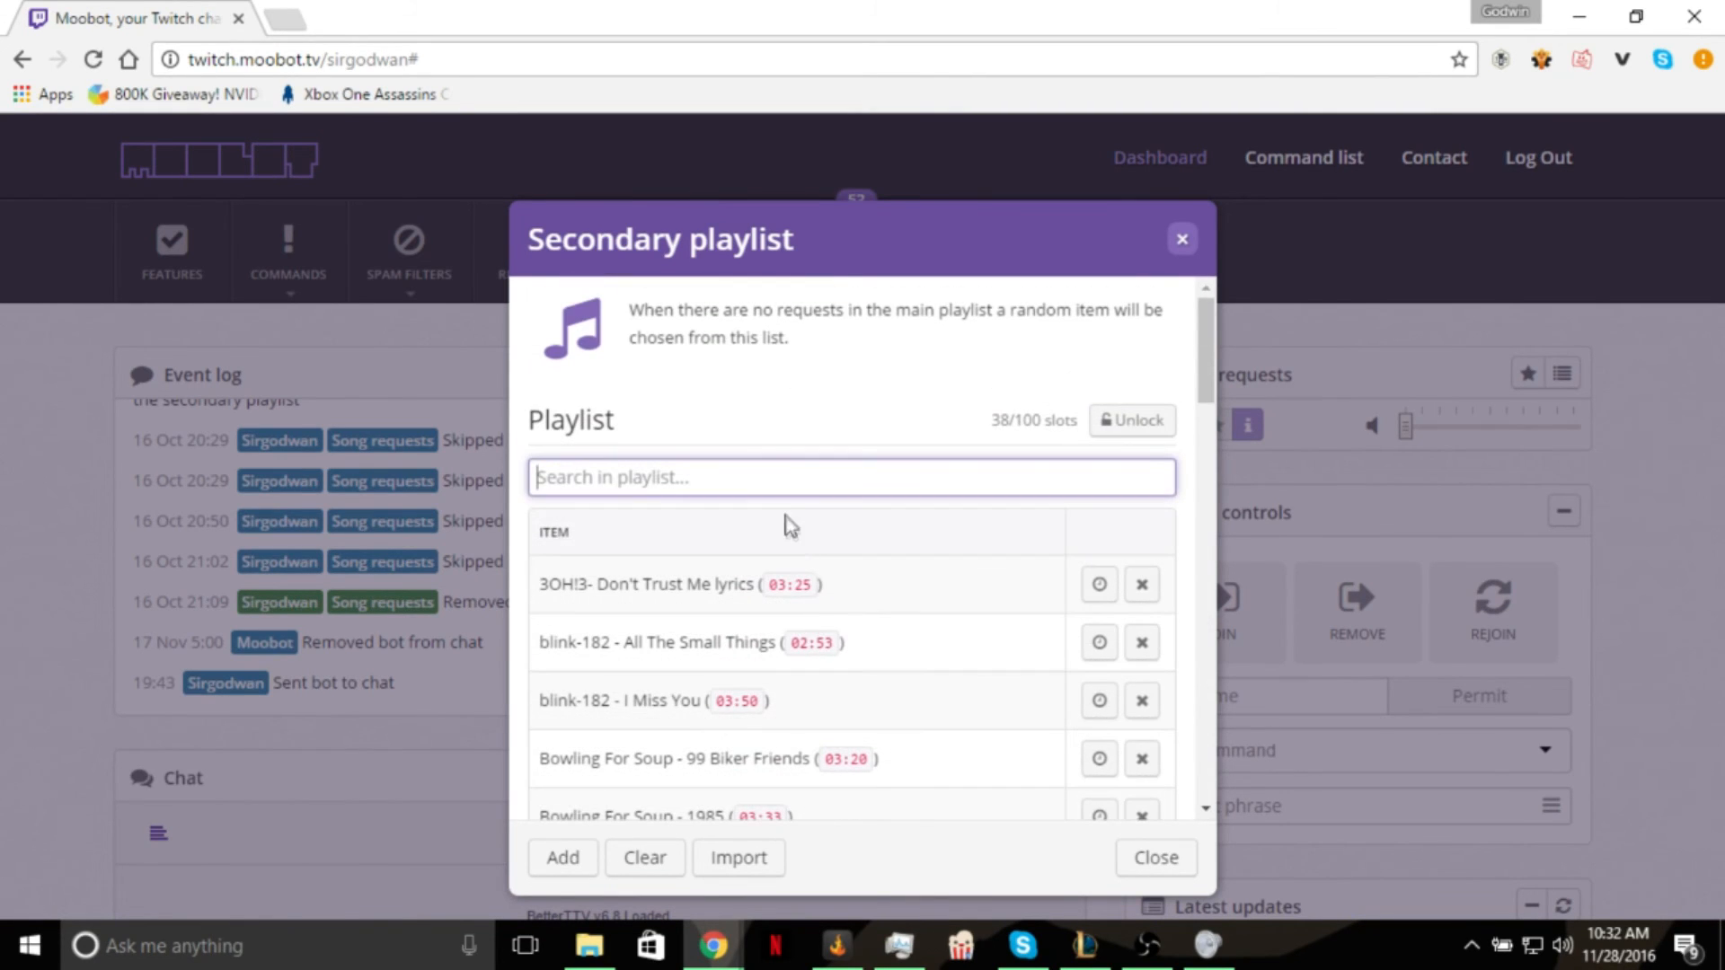
left_click(1154, 857)
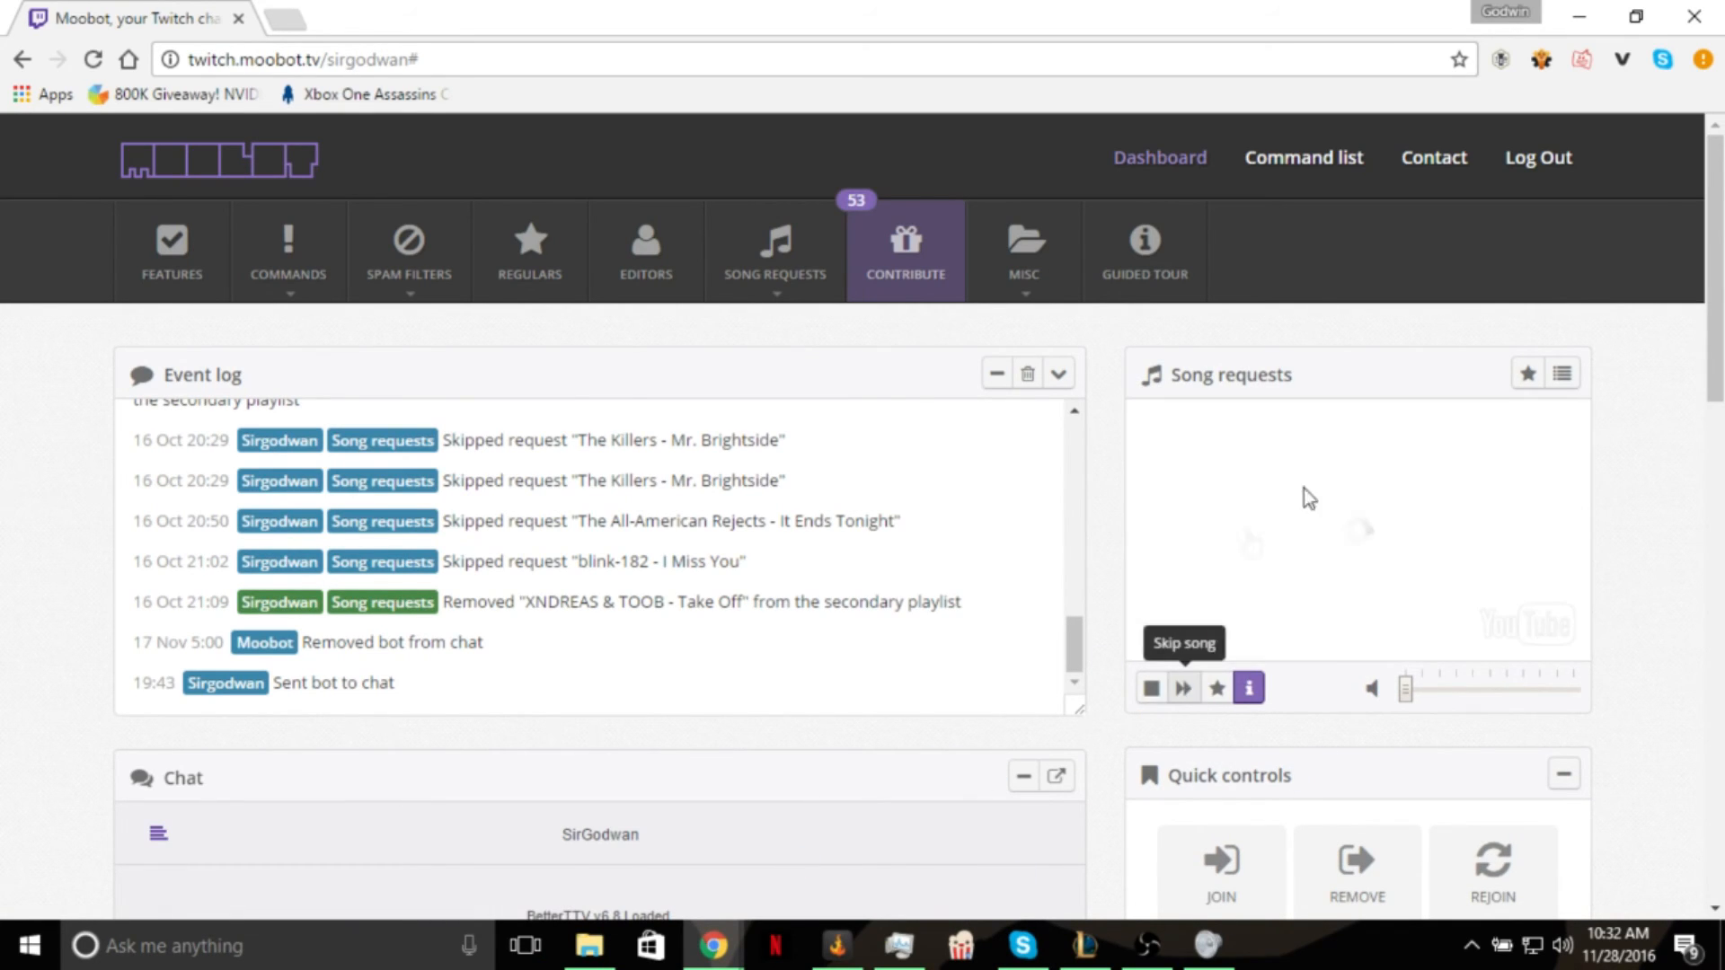
Skip 'OK Go – The One Moment' and stop the song request player.
left_click(1182, 688)
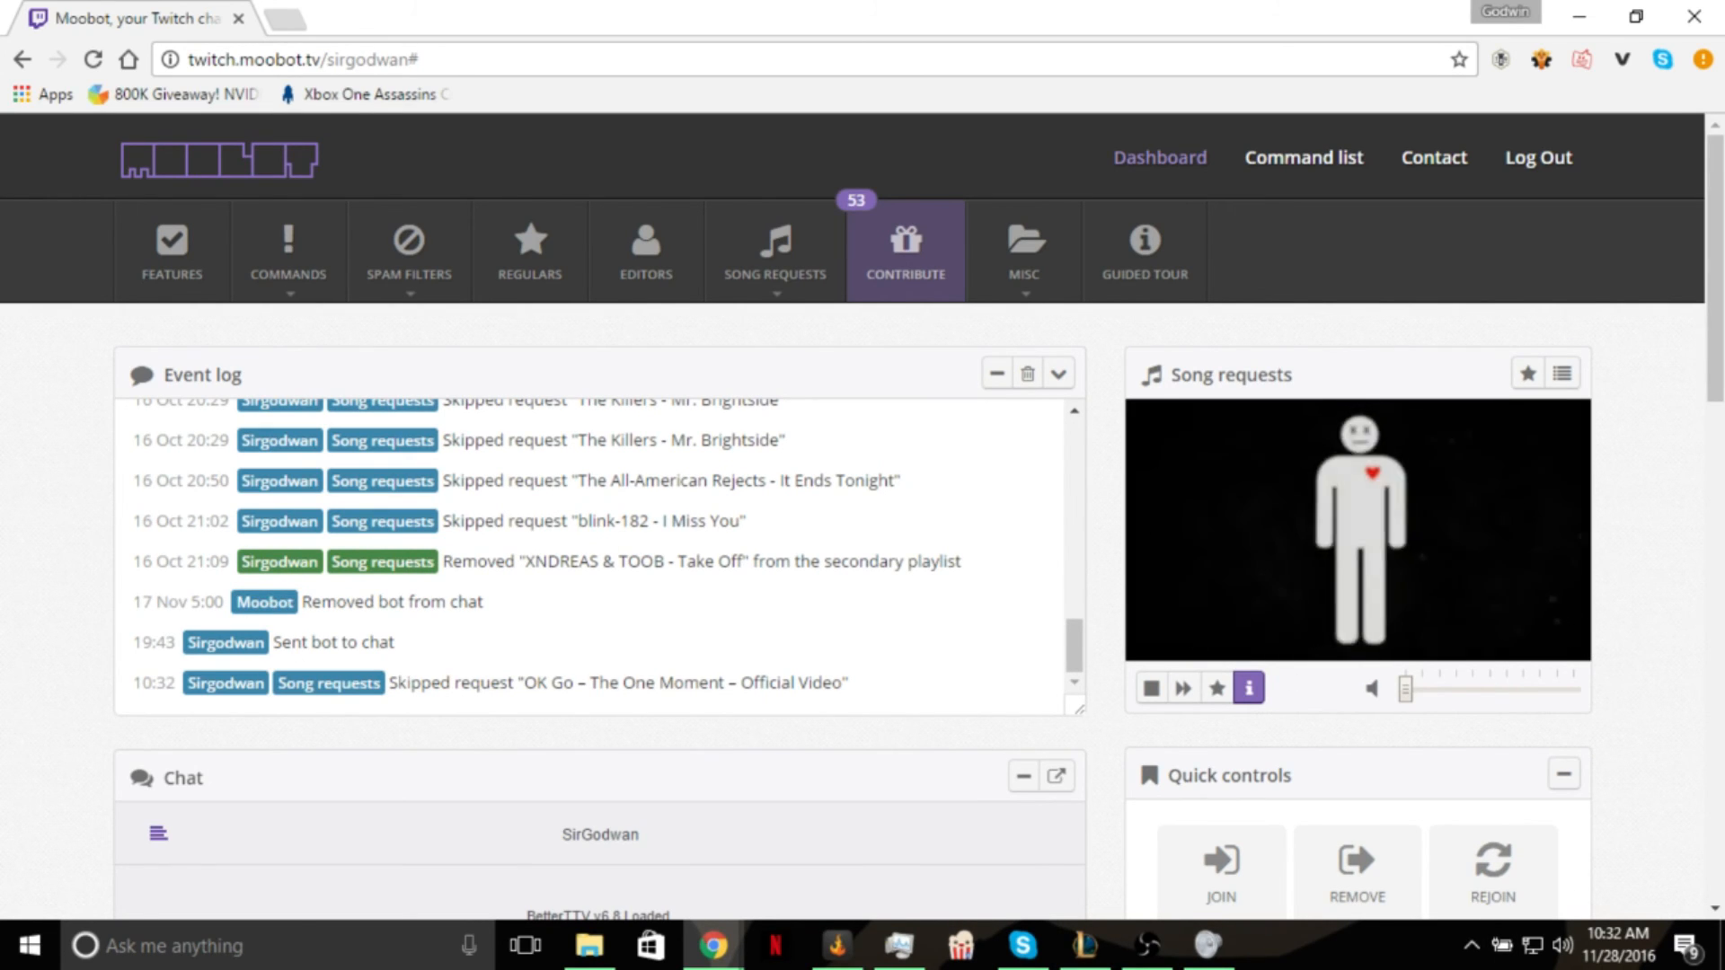
left_click(1182, 687)
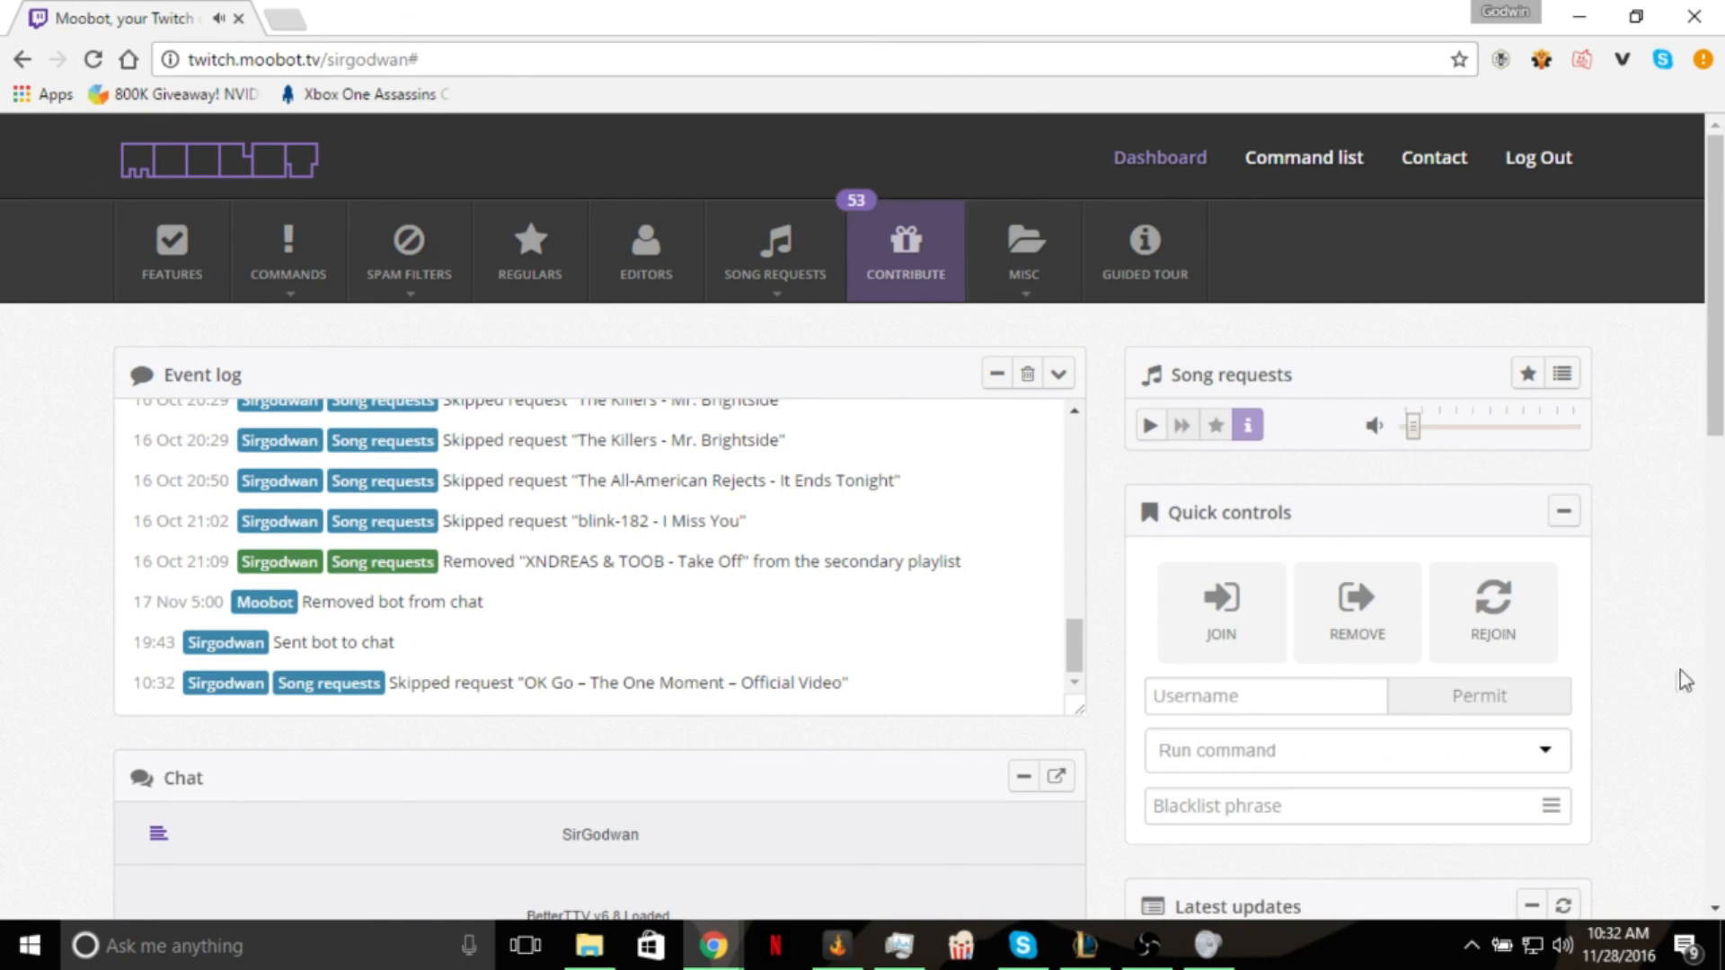
mouse_move(1667, 688)
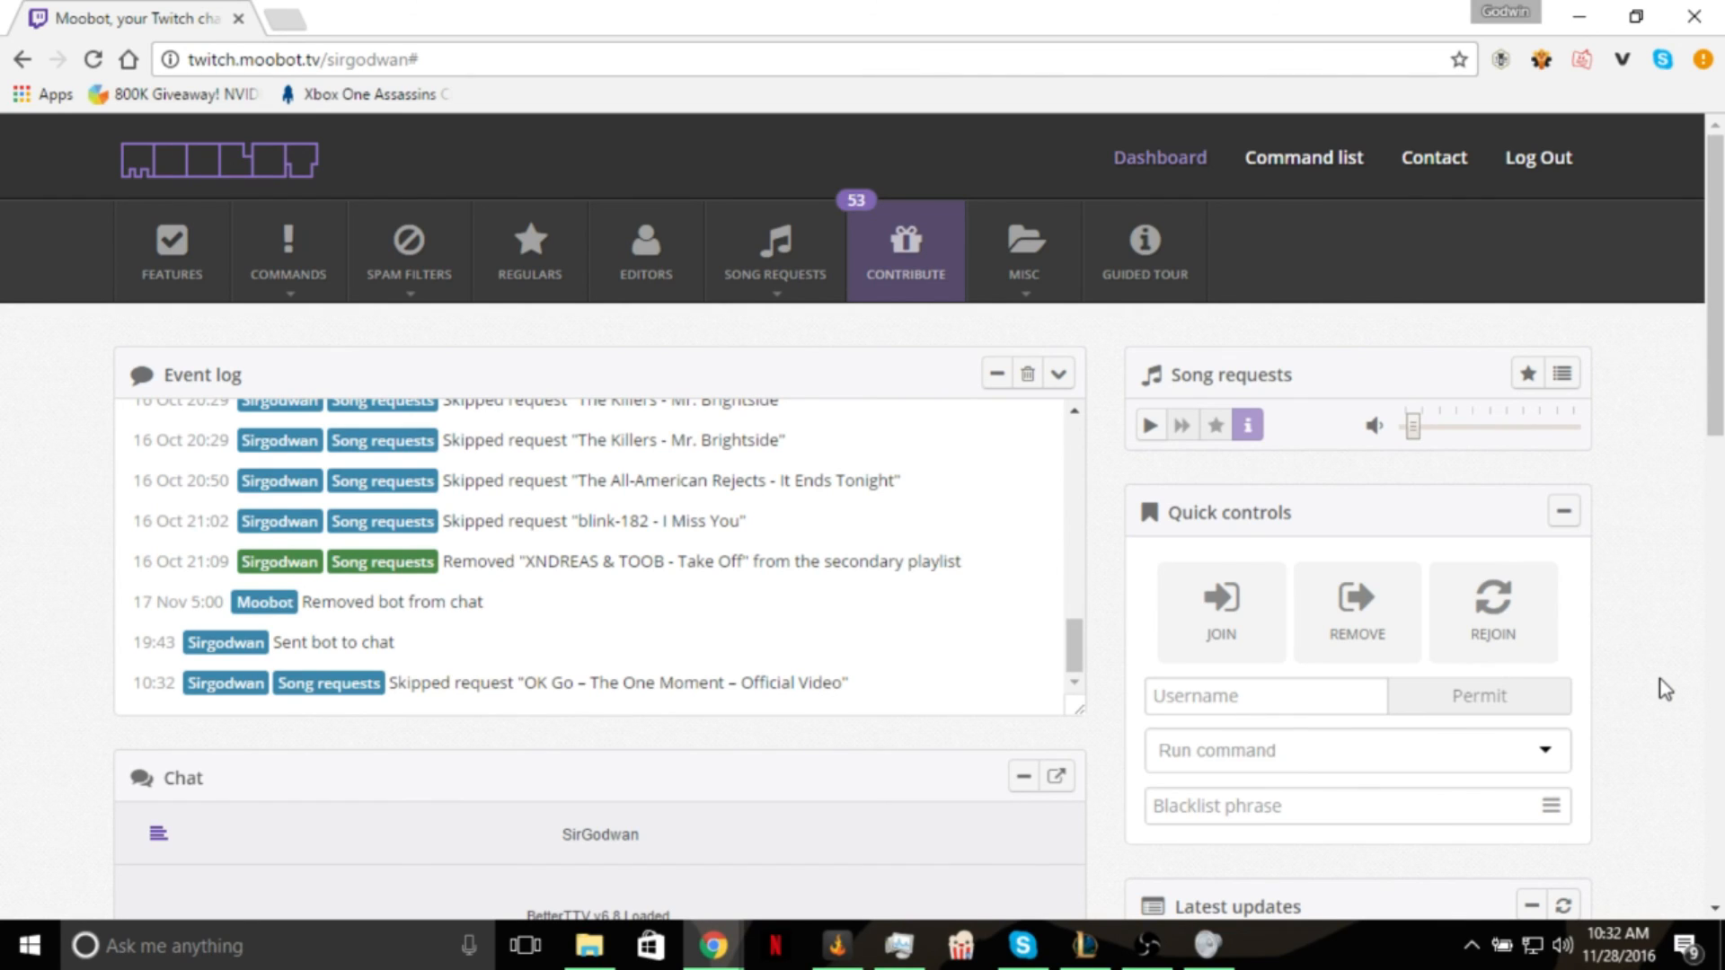
mouse_move(1603, 520)
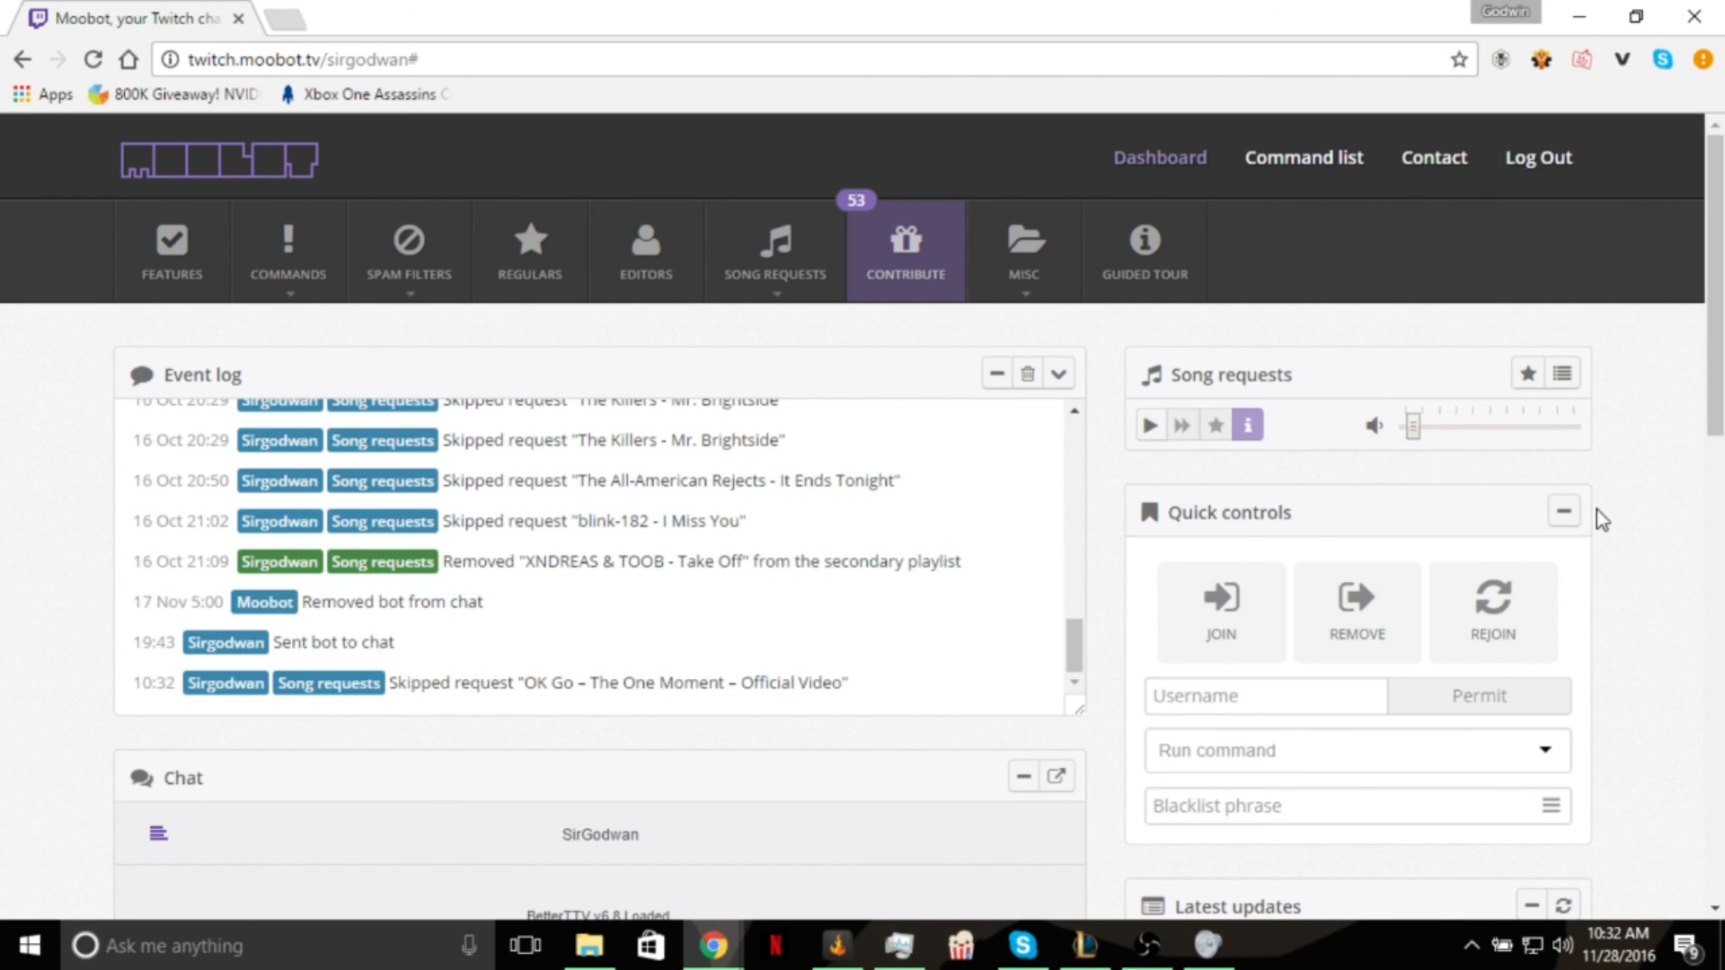
mouse_move(1639, 489)
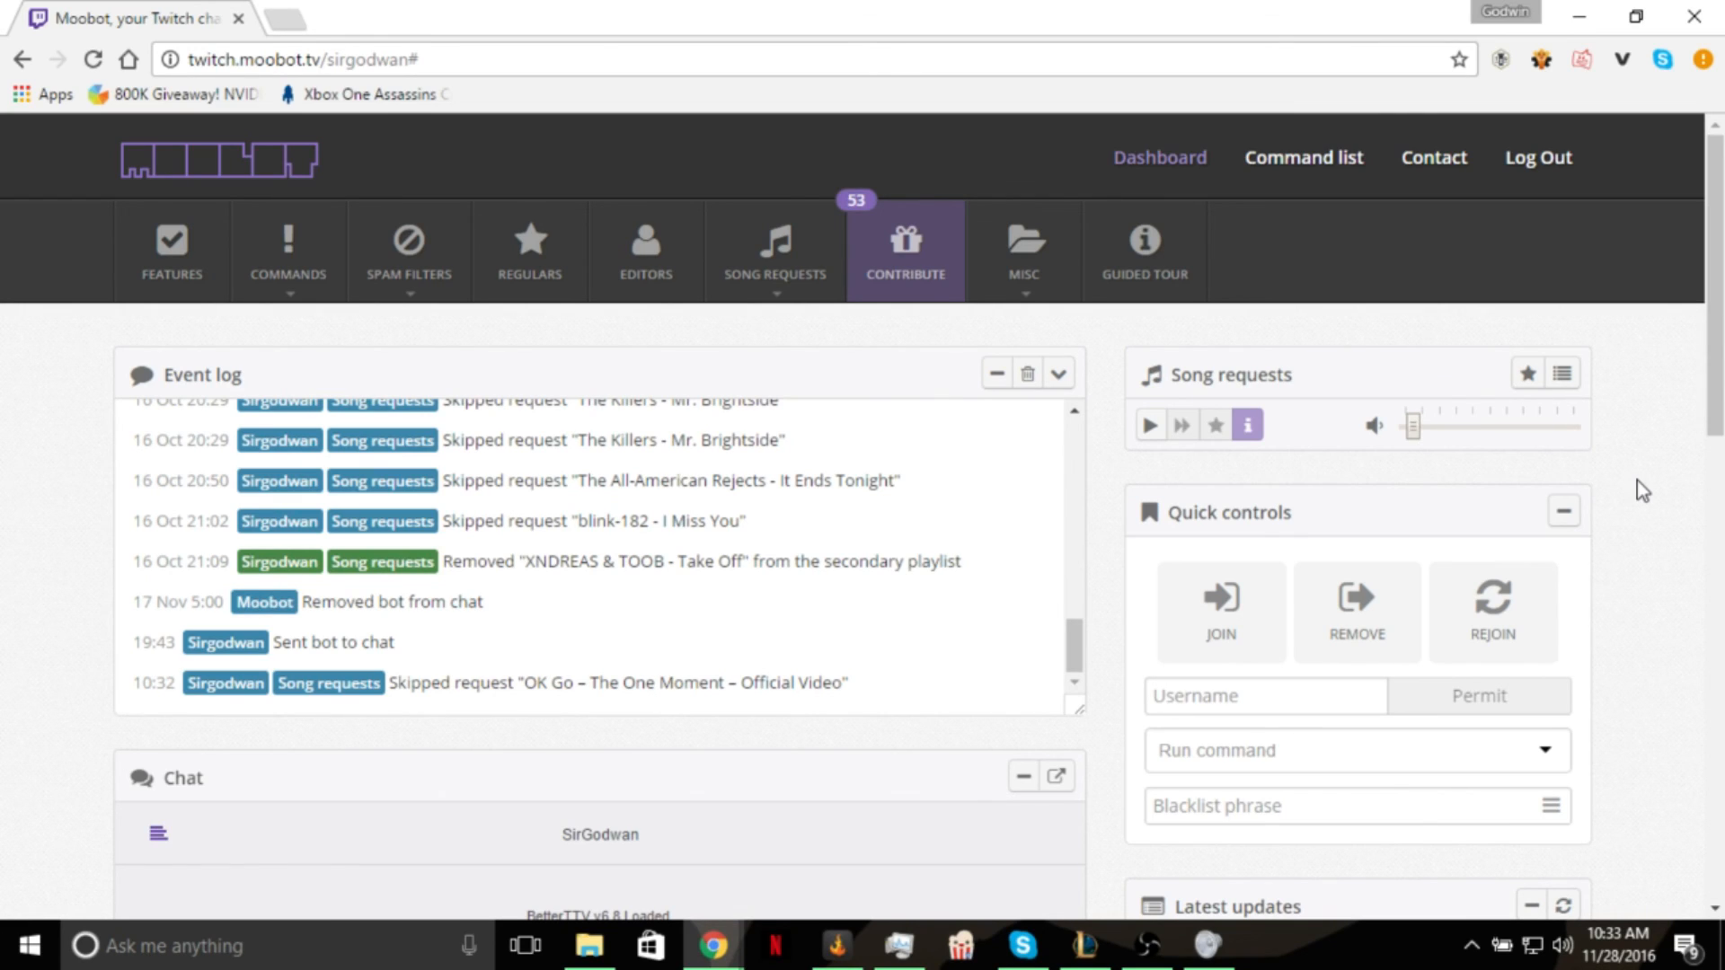